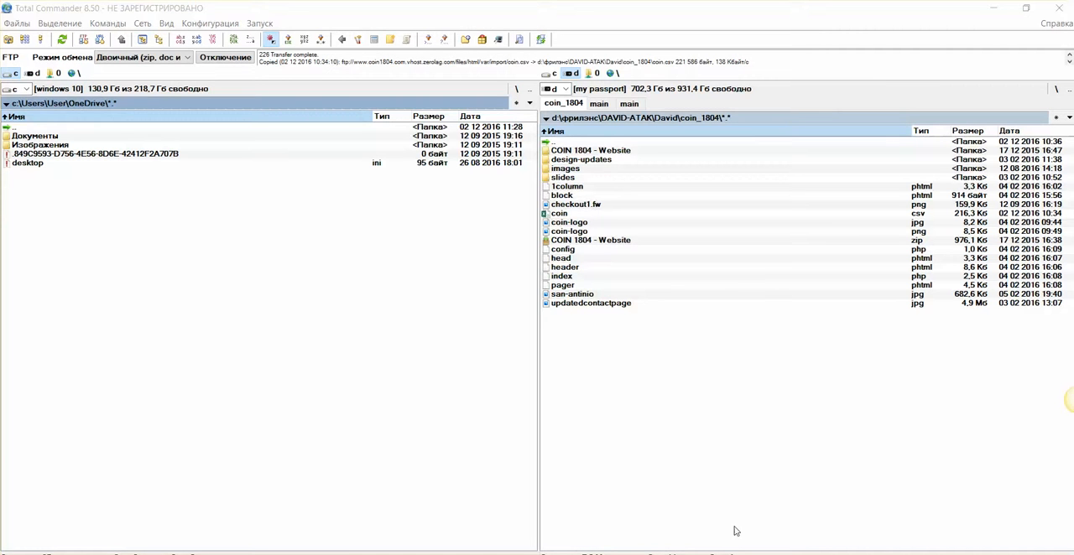
{"action": "mouse_move", "coordinate": [684, 453]}
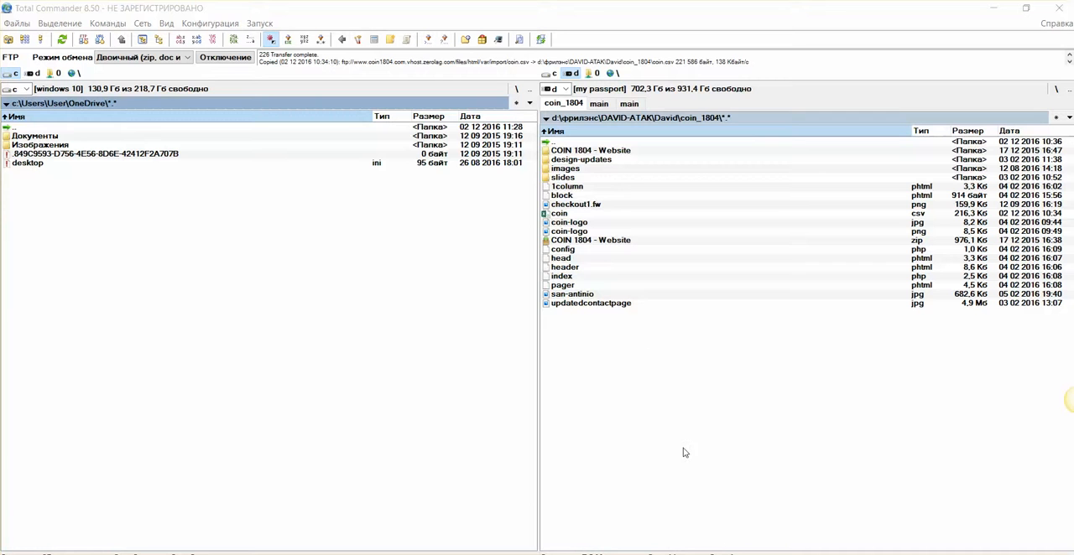
Step: Open the coin.csv file from the file list
{"action": "left_click", "coordinate": [559, 213]}
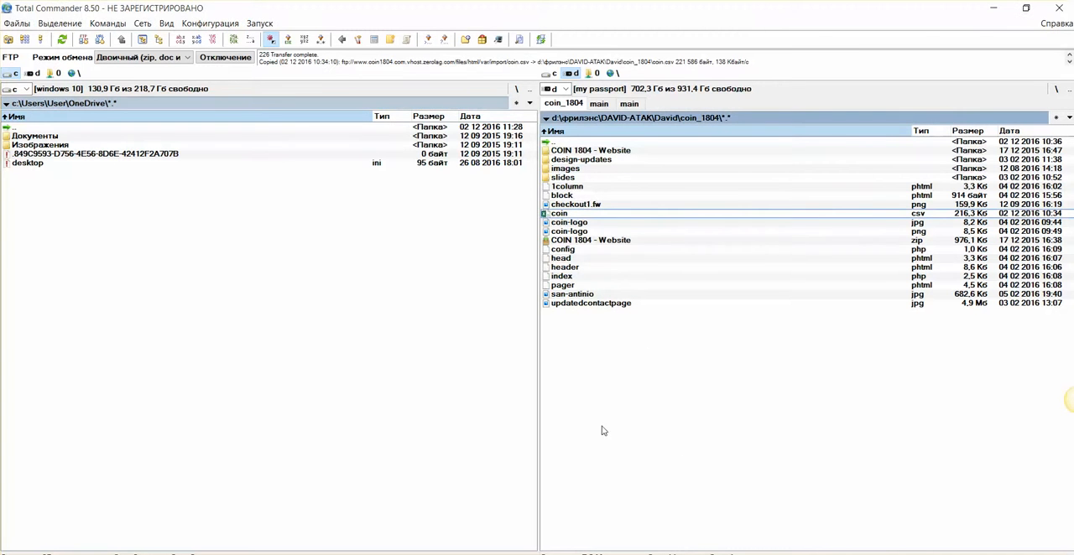
{"action": "mouse_move", "coordinate": [931, 220]}
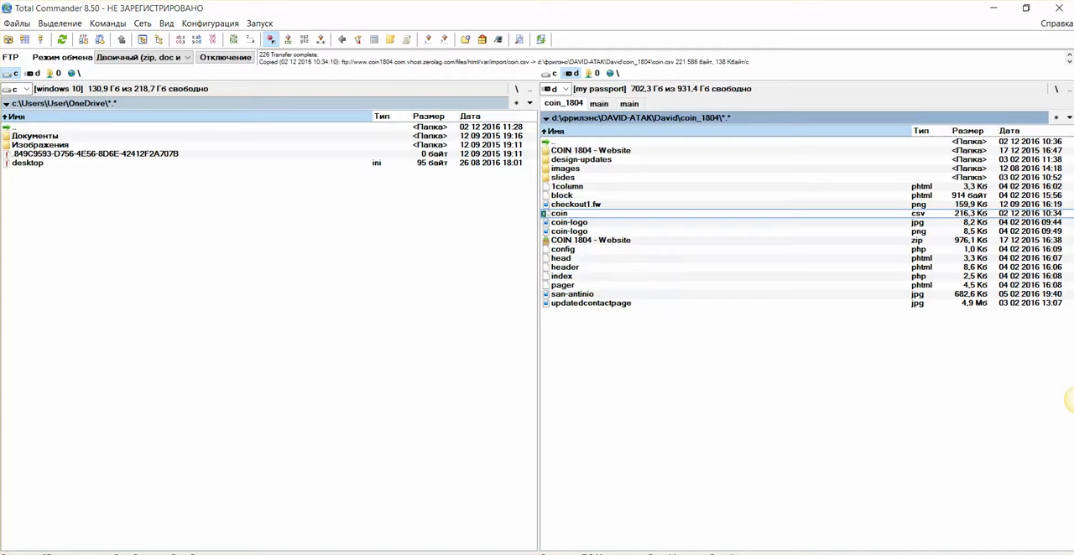
{"action": "double_click", "coordinate": [559, 213]}
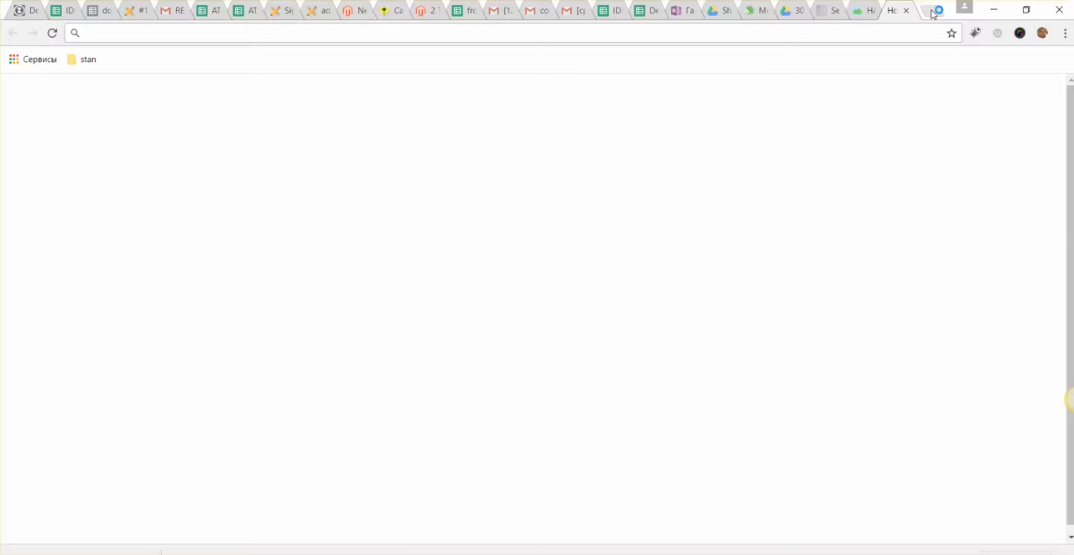
Step: Search the web for 'libre ca' and reach the LibreOffice Fresh 5.2.3 download page
{"action": "type", "text": "lib"}
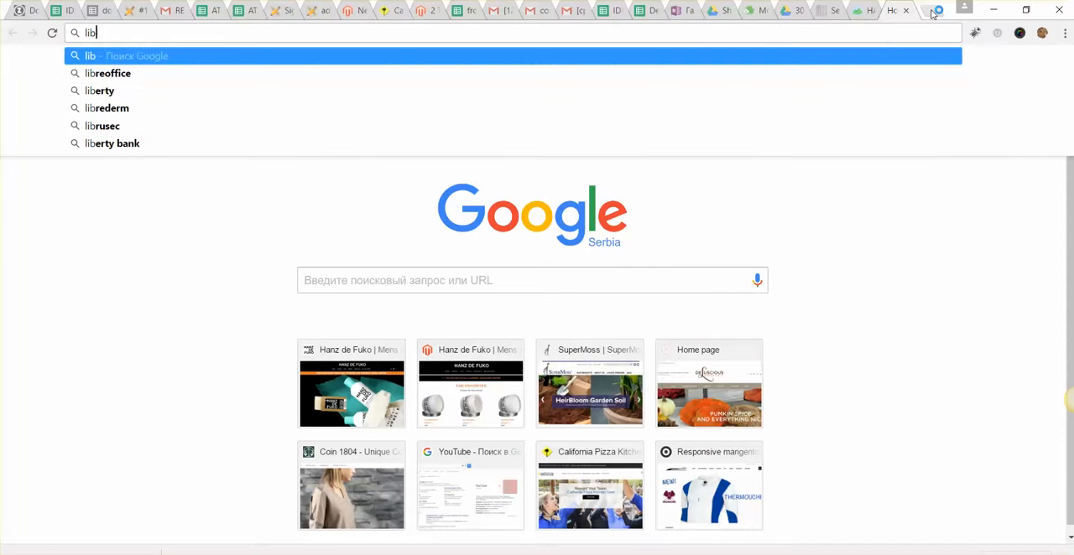
{"action": "type", "text": "re"}
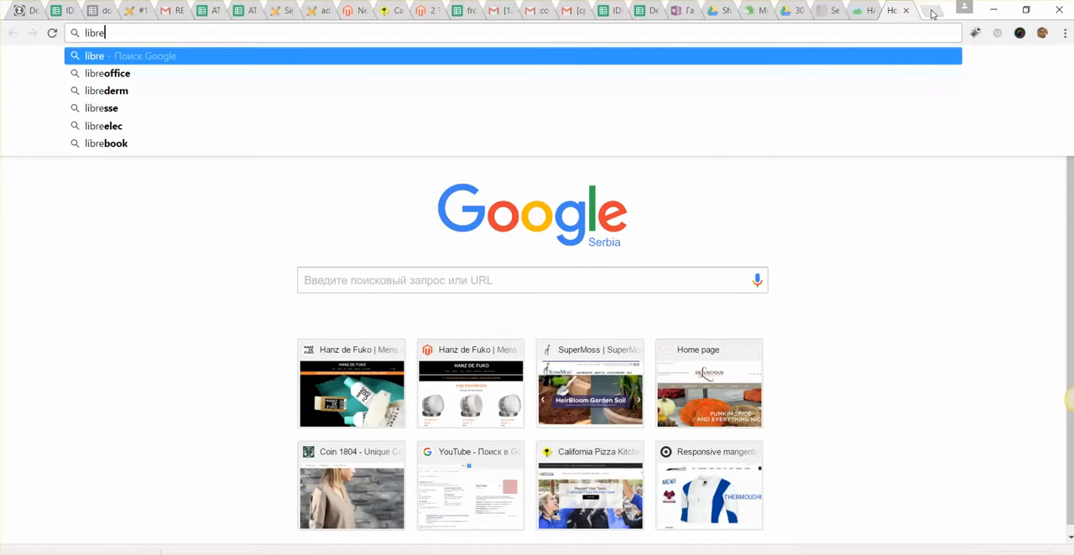
{"action": "type", "text": "ca"}
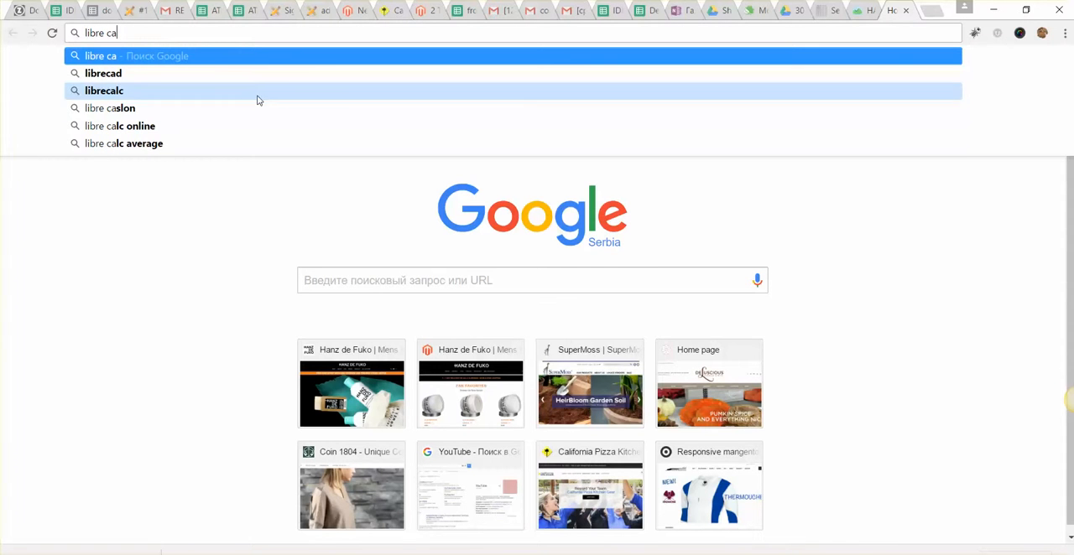
{"action": "left_click", "coordinate": [104, 90]}
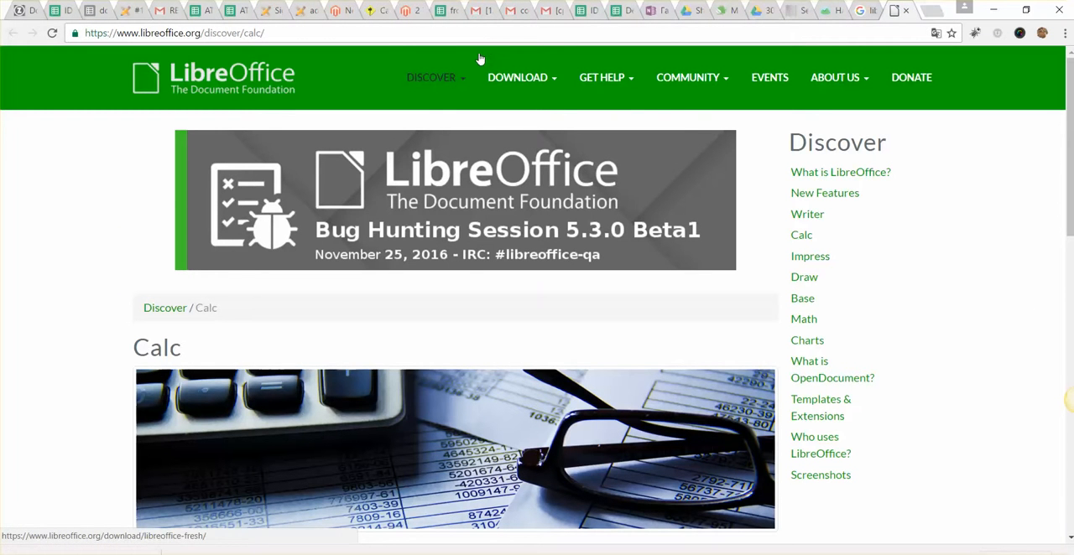
{"action": "left_click", "coordinate": [517, 77]}
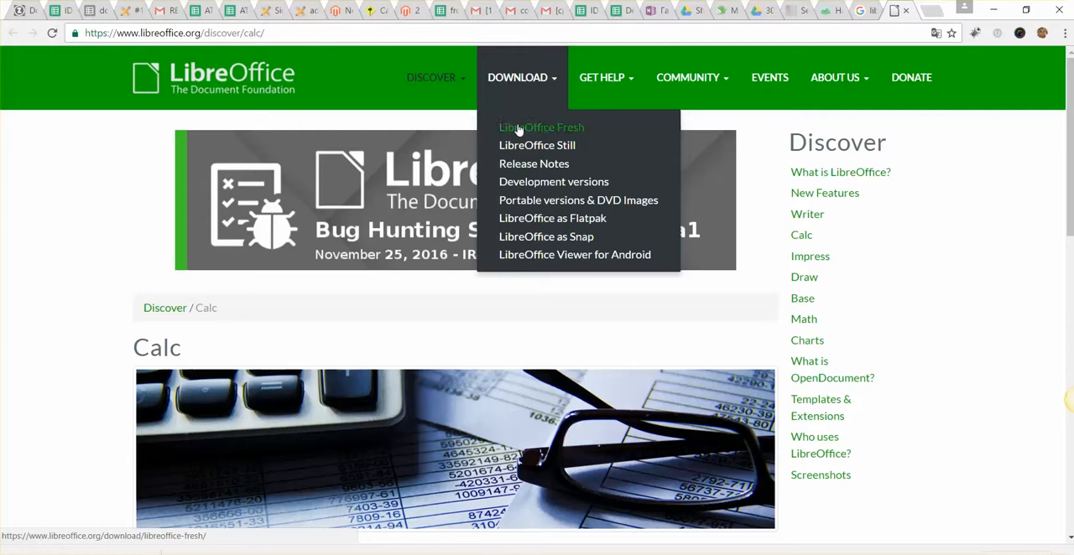
{"action": "left_click", "coordinate": [541, 127]}
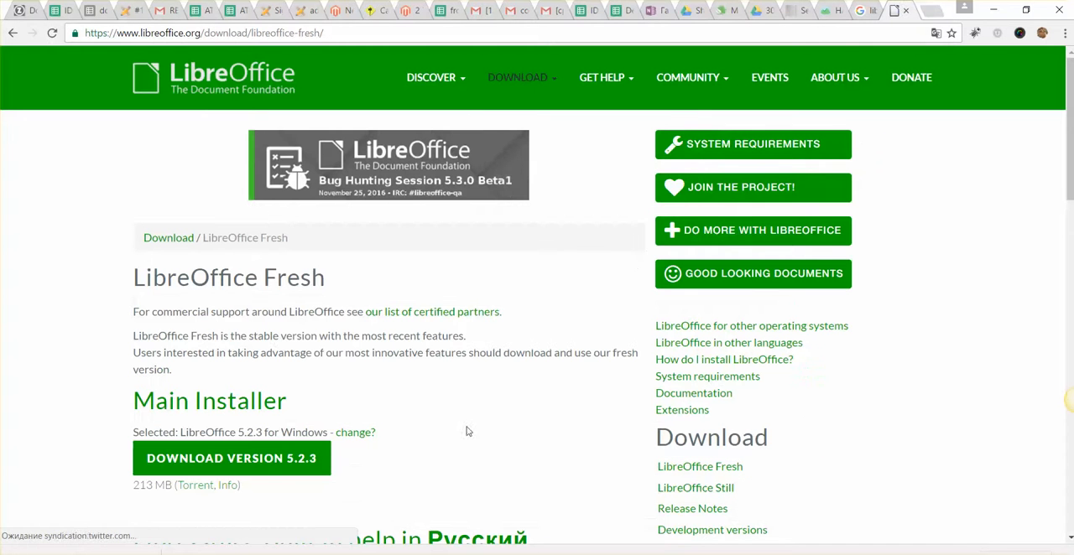
{"action": "mouse_move", "coordinate": [231, 458]}
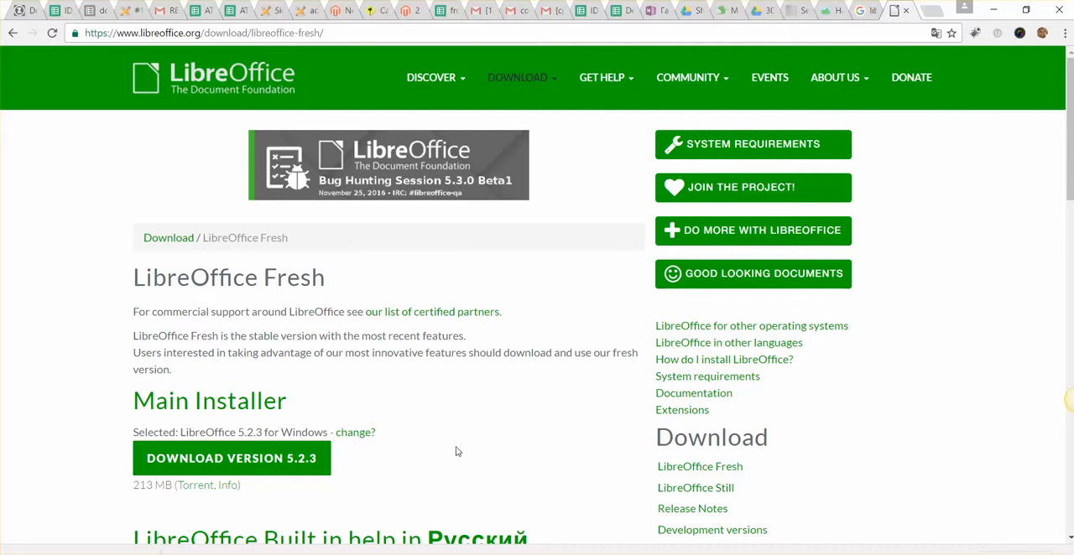
{"action": "mouse_move", "coordinate": [541, 257]}
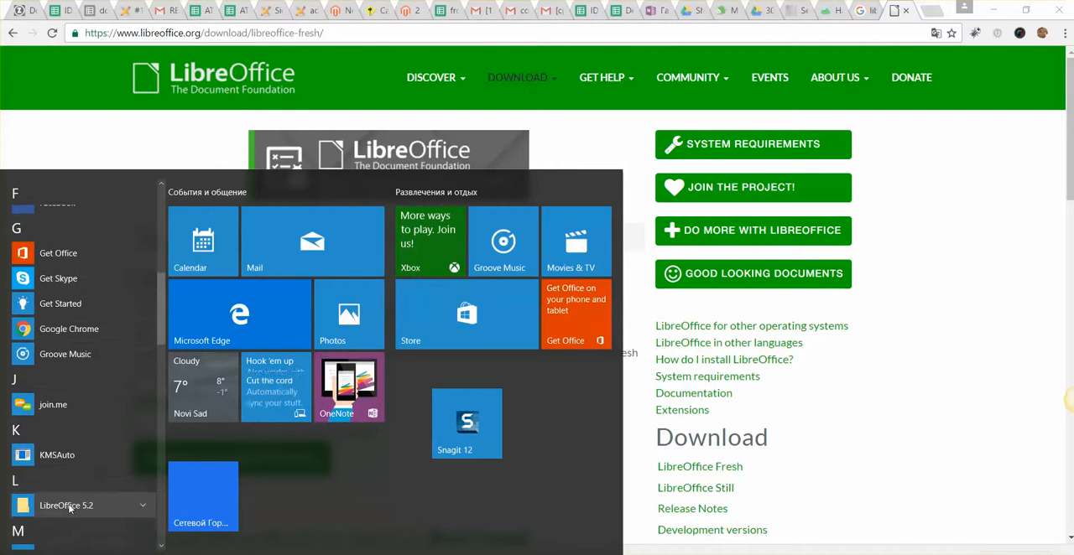
Step: Scroll the Start menu app list down toward LibreOffice 5.2
{"action": "scroll", "scroll_direction": "down", "scroll_amount": 3}
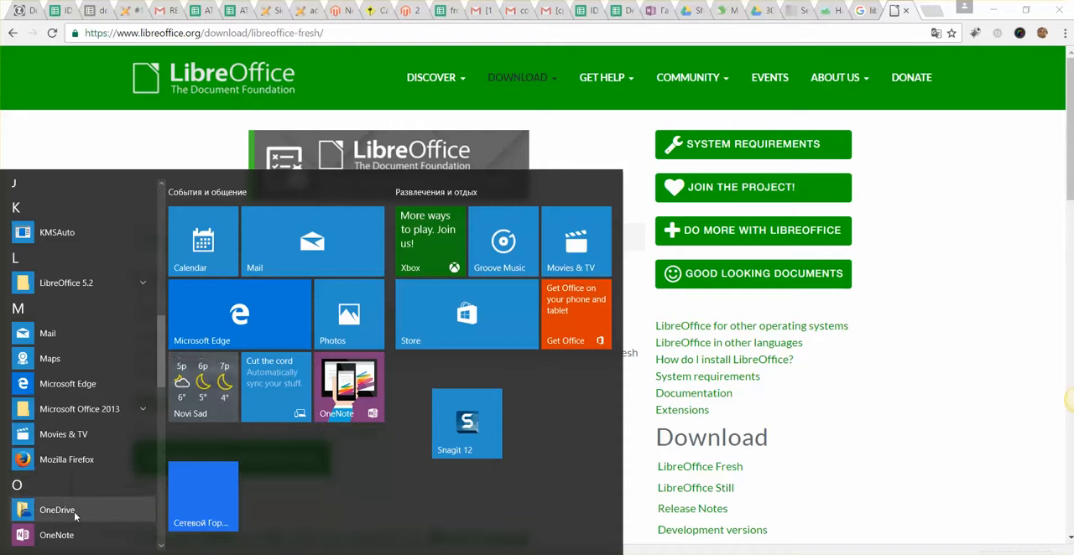
{"action": "scroll", "scroll_direction": "down", "scroll_amount": 3}
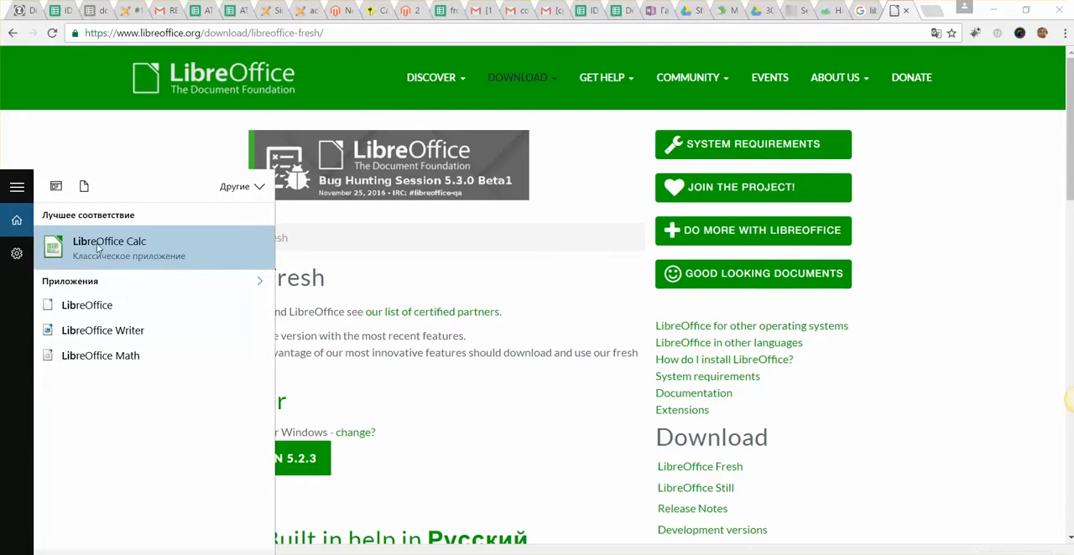
{"action": "mouse_move", "coordinate": [53, 261]}
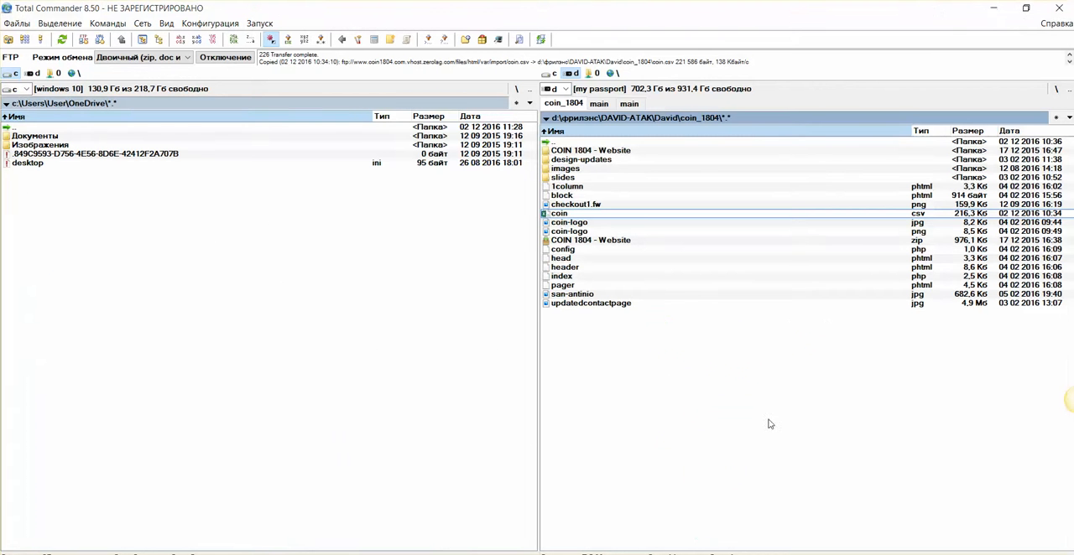
{"action": "mouse_move", "coordinate": [590, 213]}
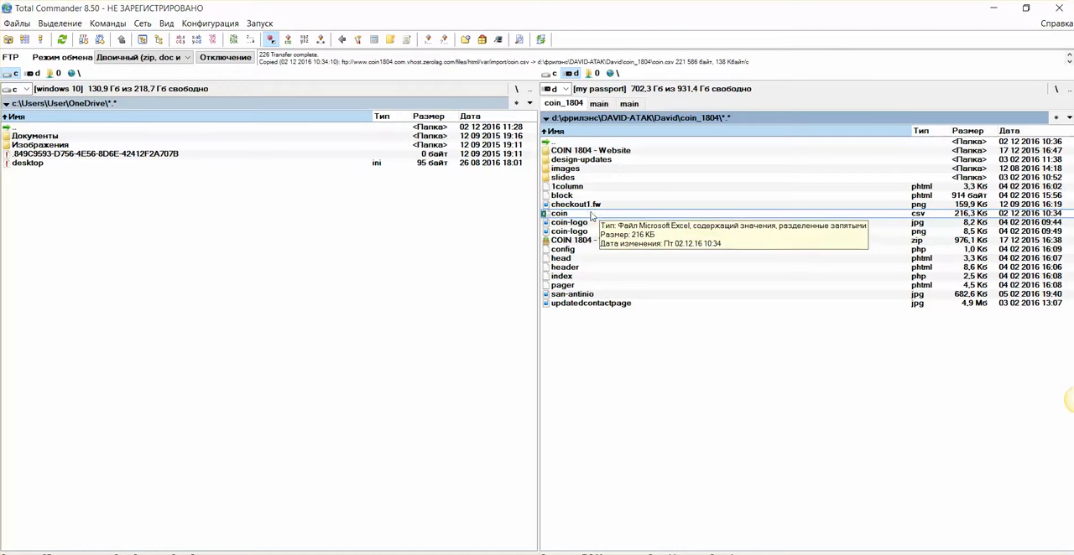
Step: Open coin.csv with LibreOffice Calc via the Open with menu
{"action": "double_click", "coordinate": [559, 213]}
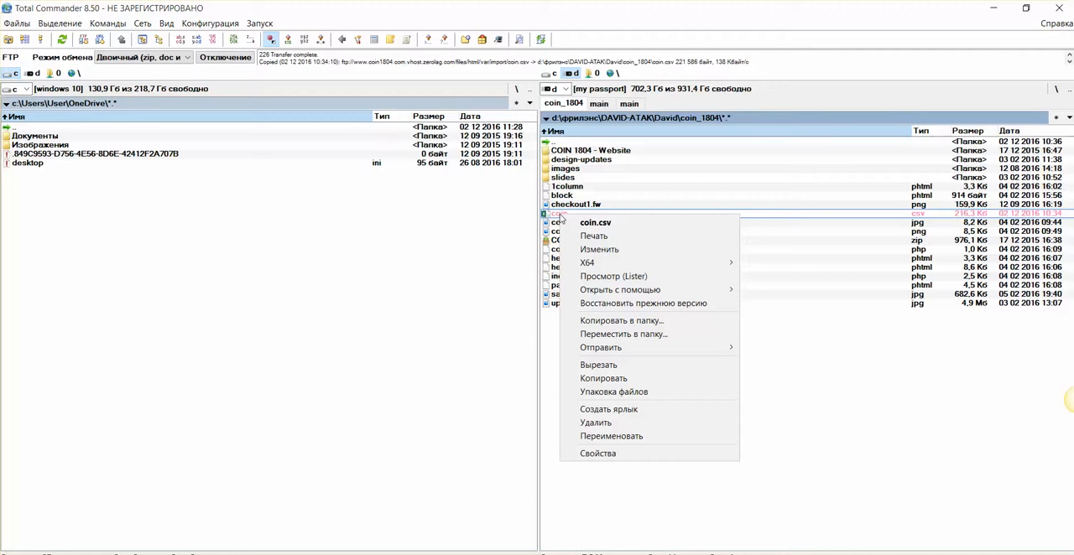
{"action": "mouse_move", "coordinate": [625, 236]}
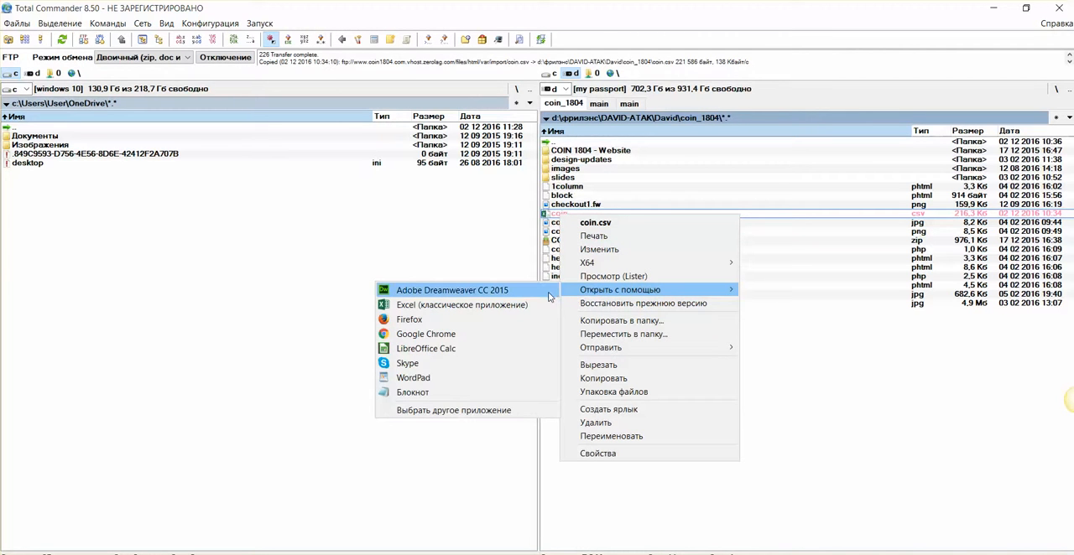
{"action": "mouse_move", "coordinate": [409, 320]}
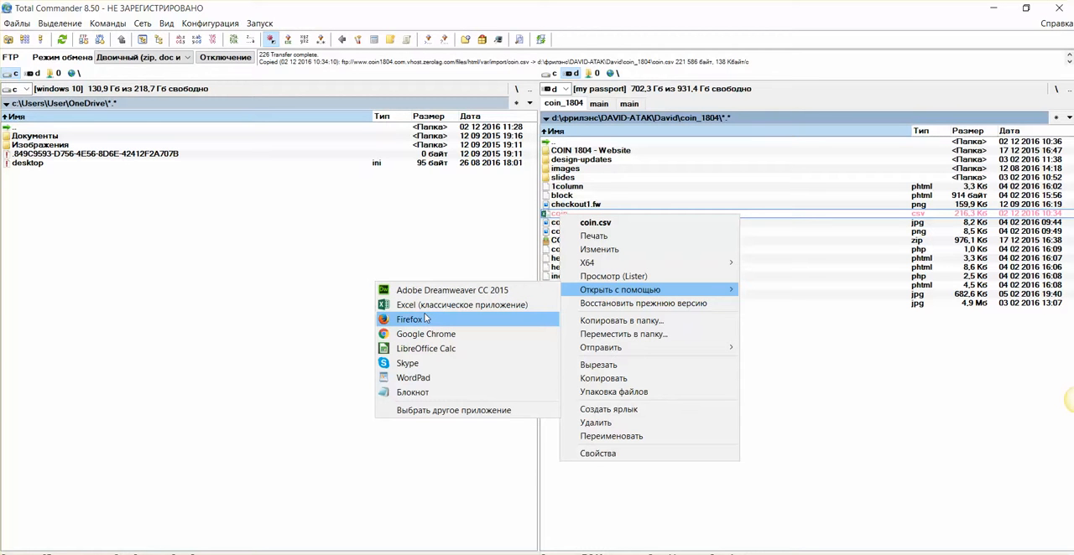
{"action": "mouse_move", "coordinate": [426, 348]}
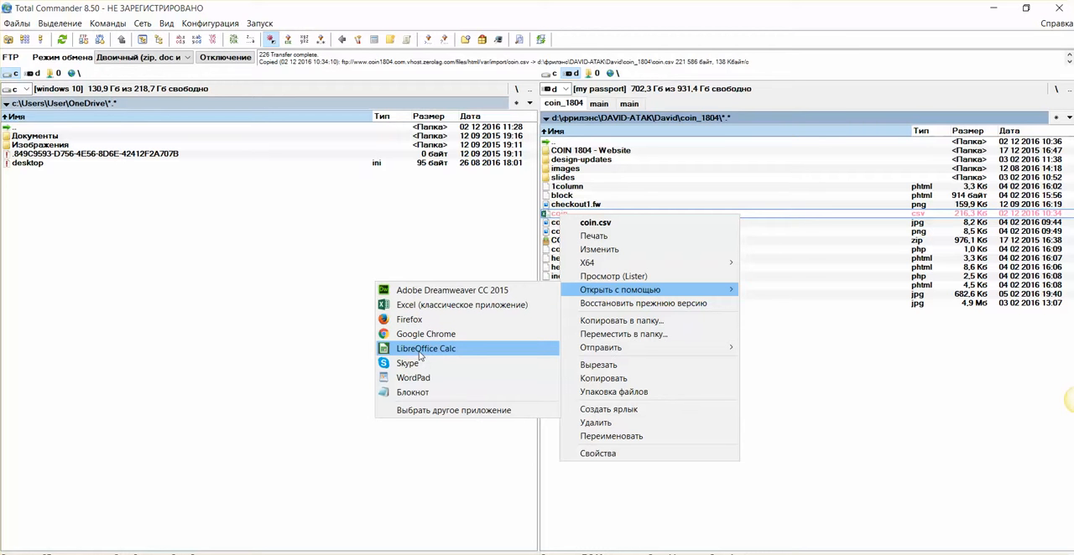
{"action": "left_click", "coordinate": [425, 349]}
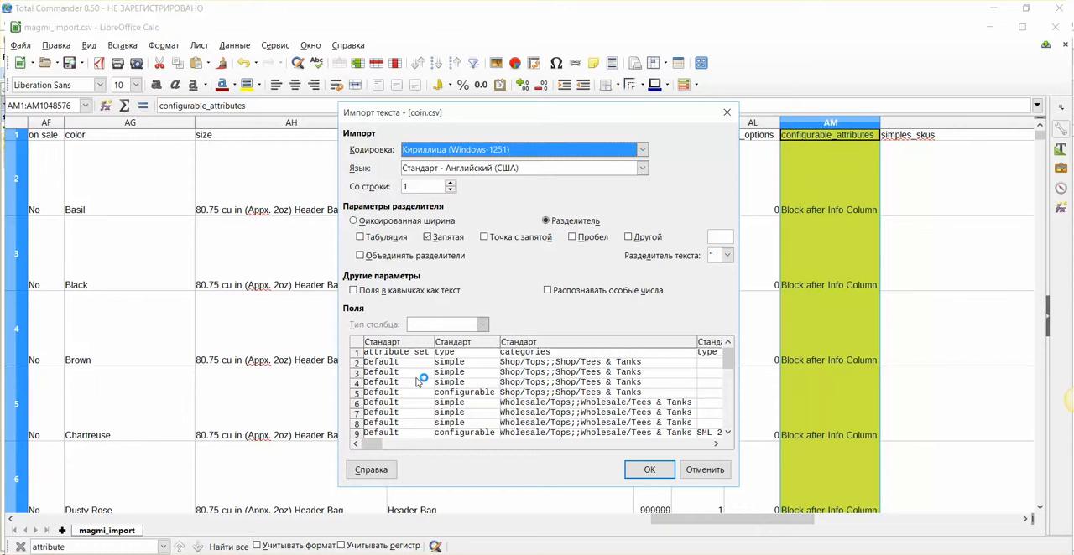
{"action": "mouse_move", "coordinate": [494, 265]}
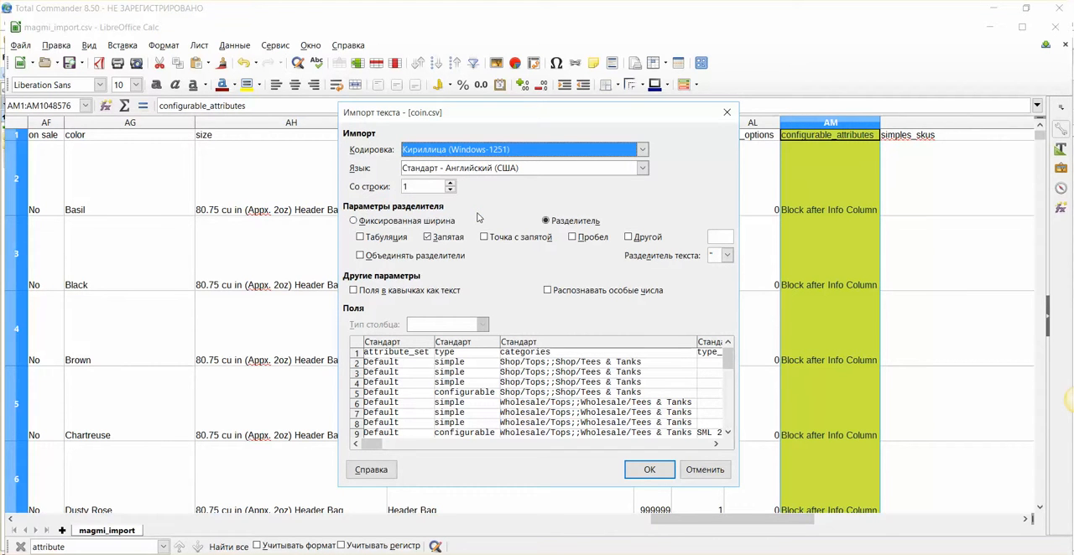
{"action": "mouse_move", "coordinate": [419, 174]}
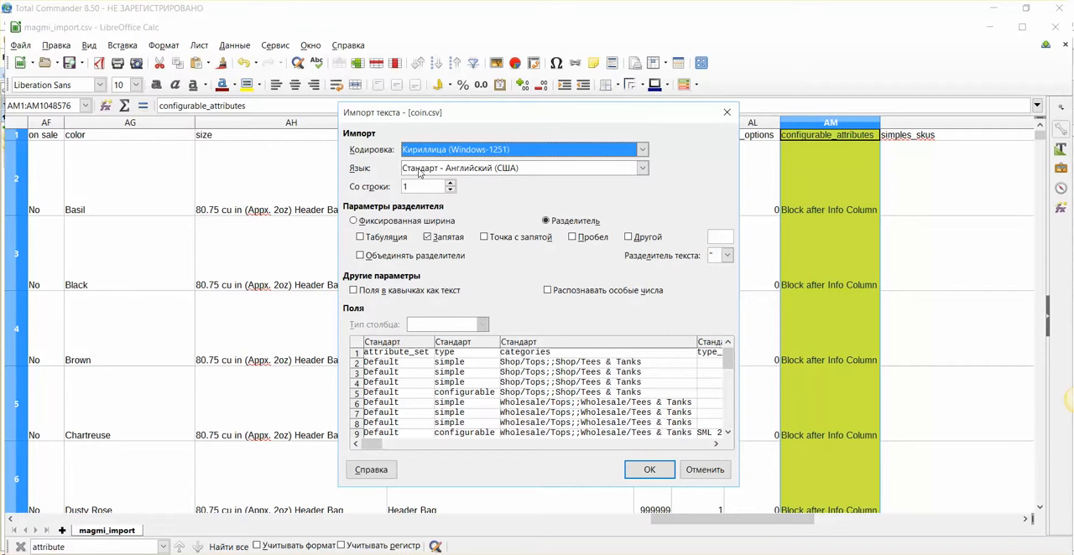
{"action": "mouse_move", "coordinate": [497, 218]}
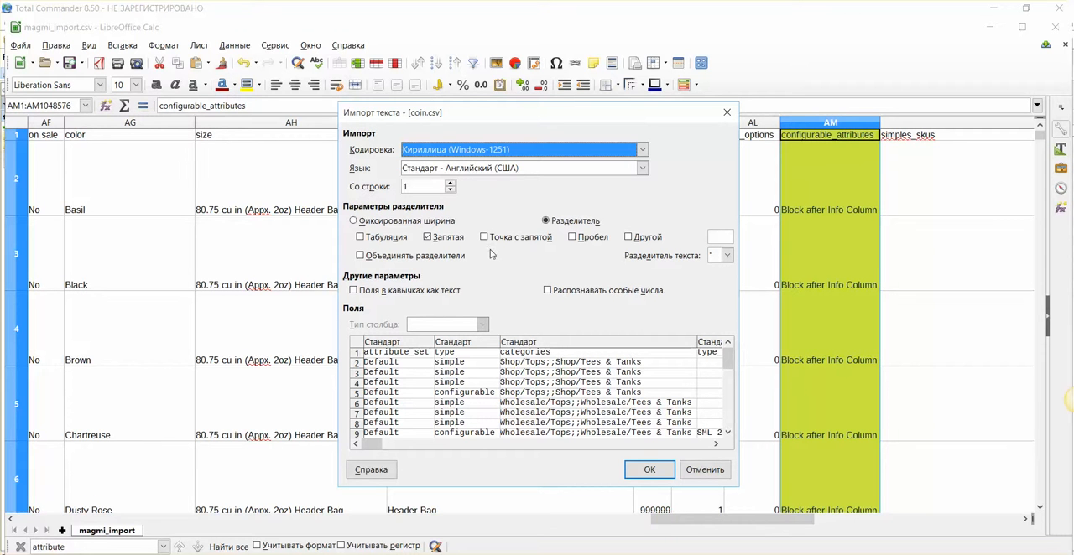
{"action": "mouse_move", "coordinate": [479, 339]}
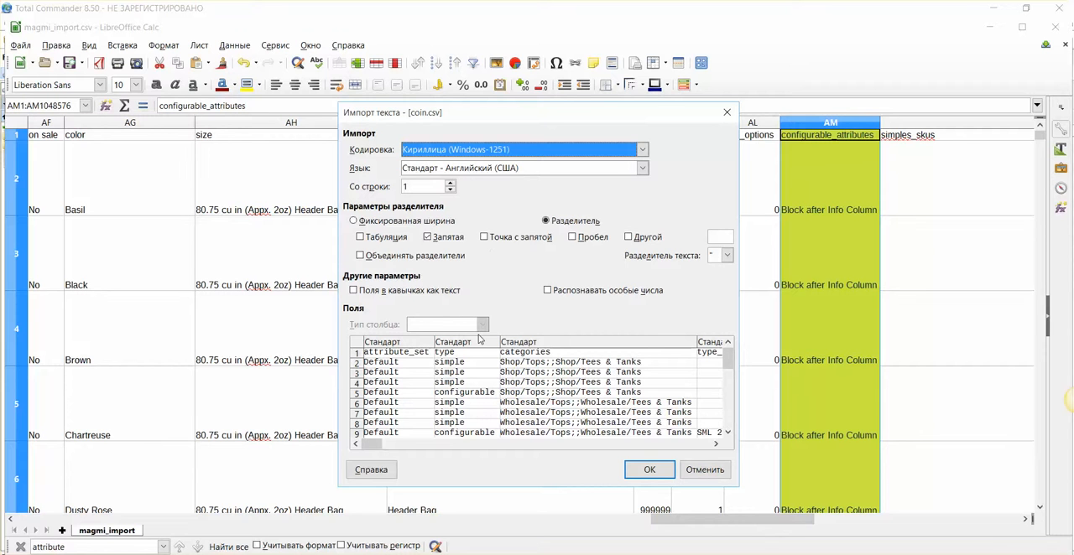
{"action": "mouse_move", "coordinate": [350, 210]}
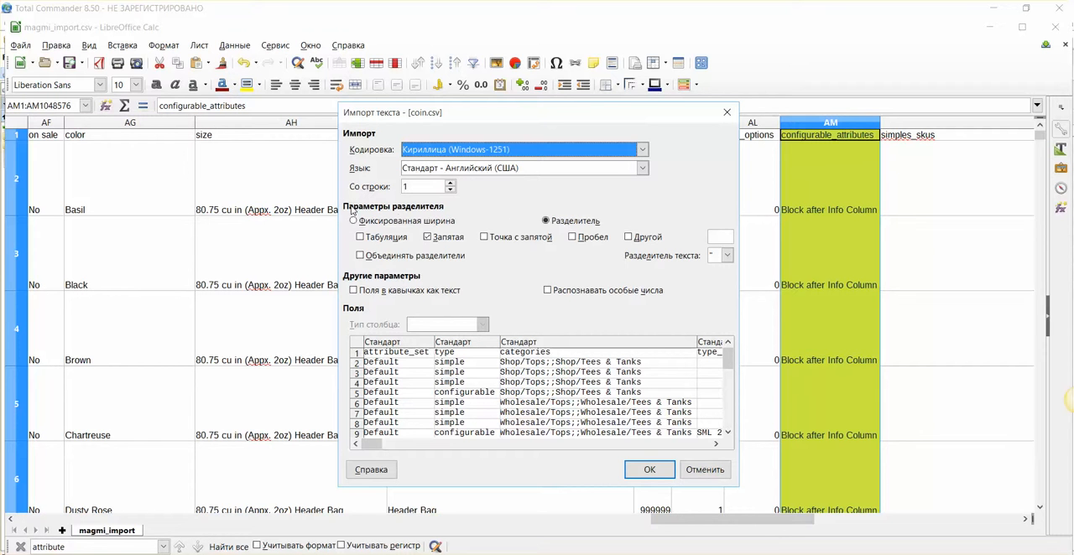
{"action": "mouse_move", "coordinate": [489, 215]}
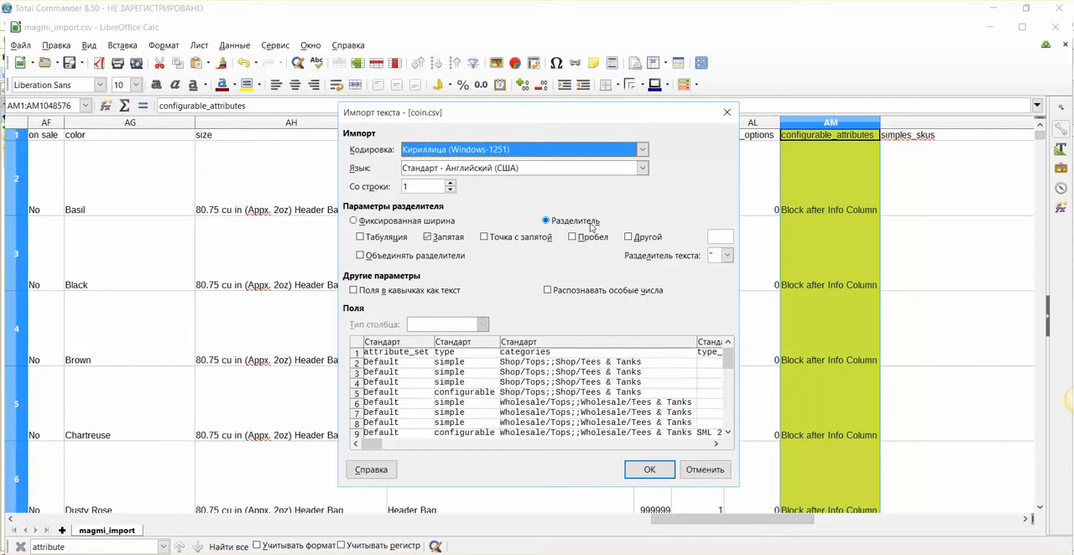
{"action": "mouse_move", "coordinate": [624, 207]}
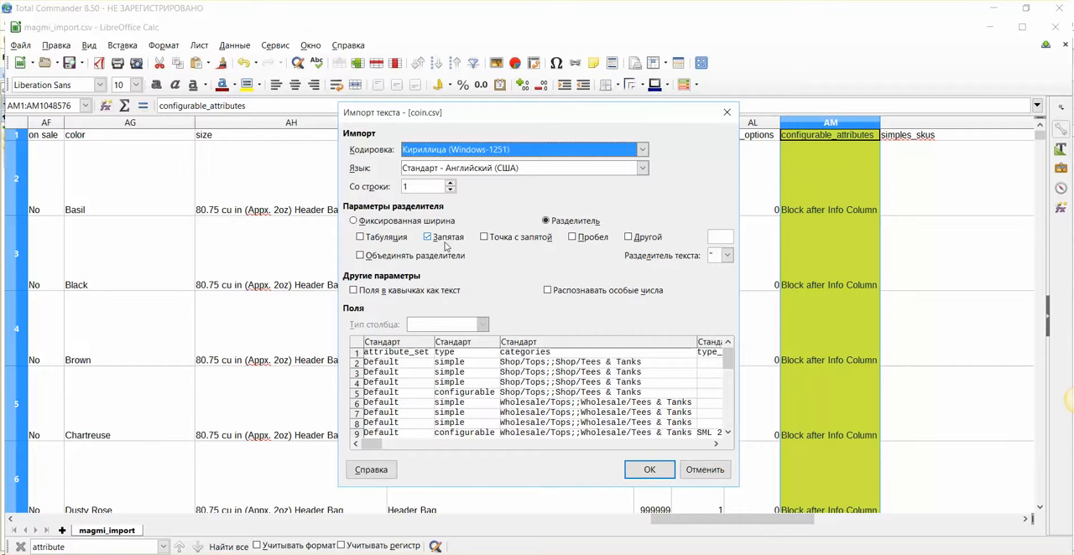
{"action": "mouse_move", "coordinate": [640, 268]}
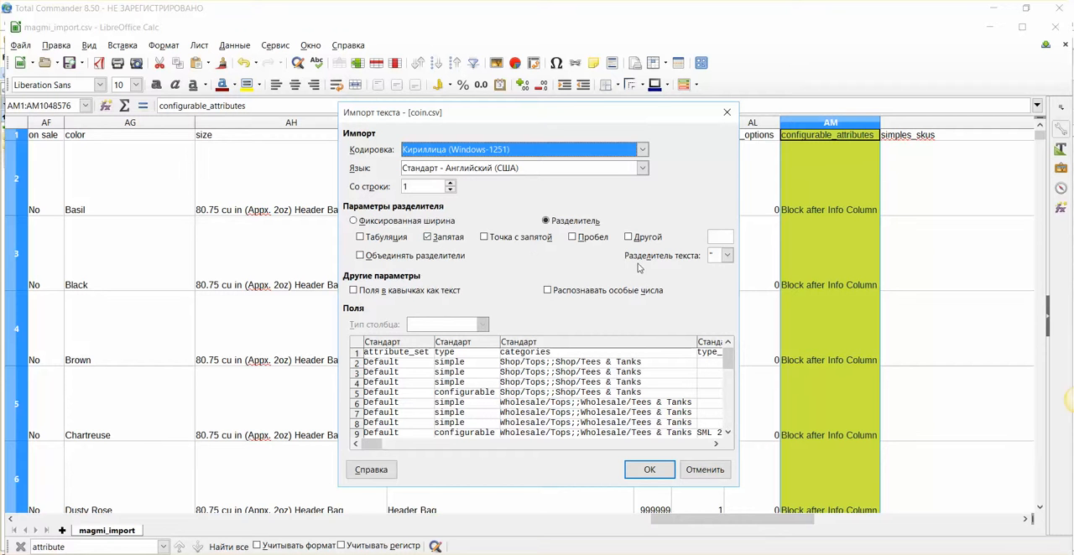
{"action": "mouse_move", "coordinate": [715, 273]}
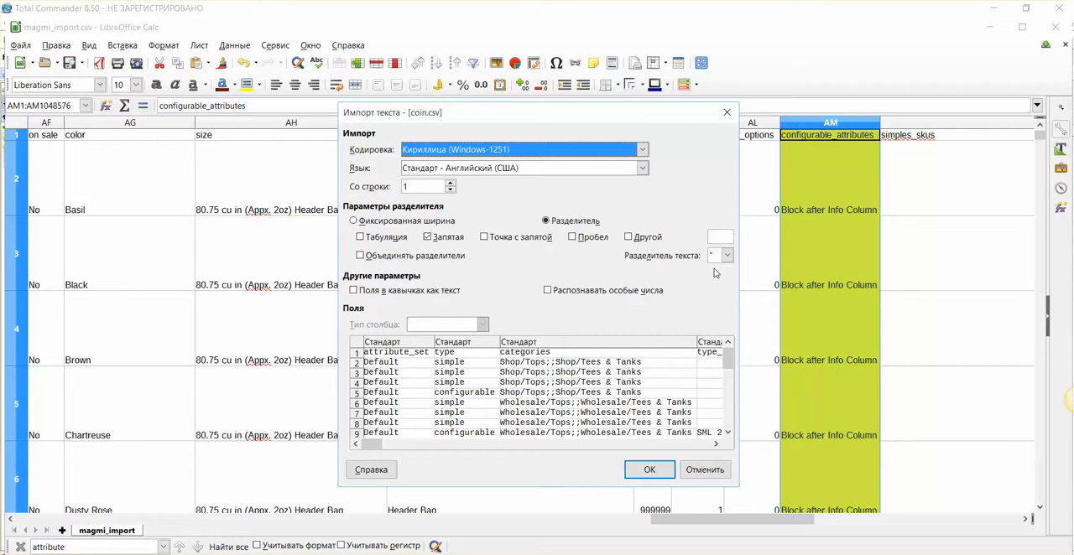
Step: Keep Comma separator, check the text delimiter and load coin.csv as a spreadsheet
{"action": "left_click", "coordinate": [725, 255]}
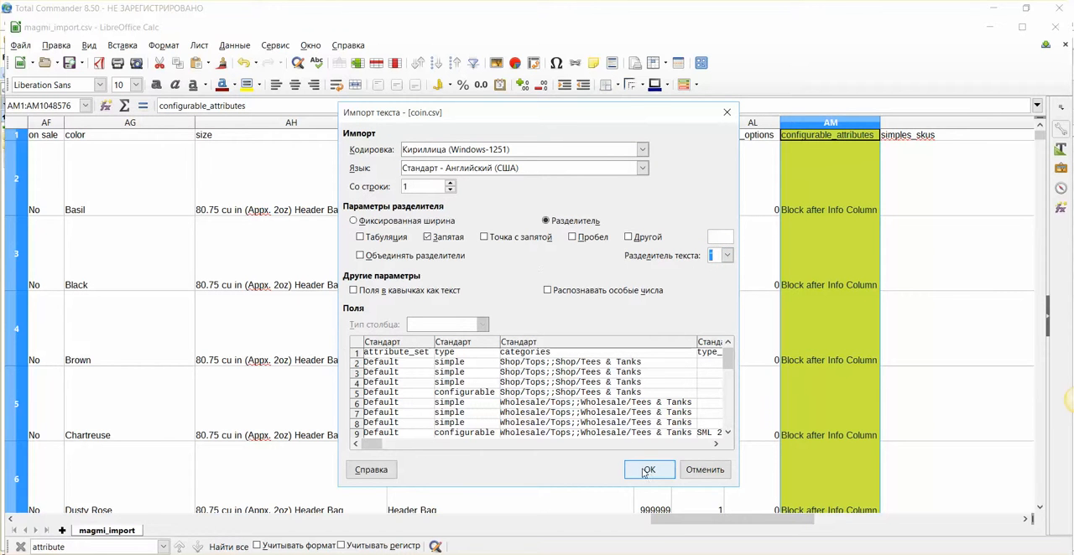
{"action": "left_click", "coordinate": [648, 470]}
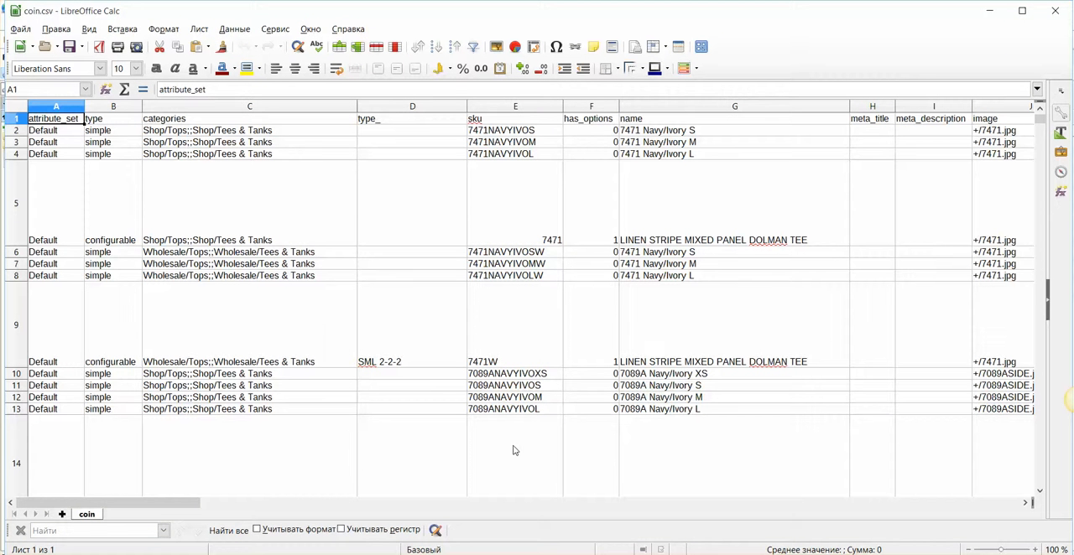
{"action": "mouse_move", "coordinate": [528, 417]}
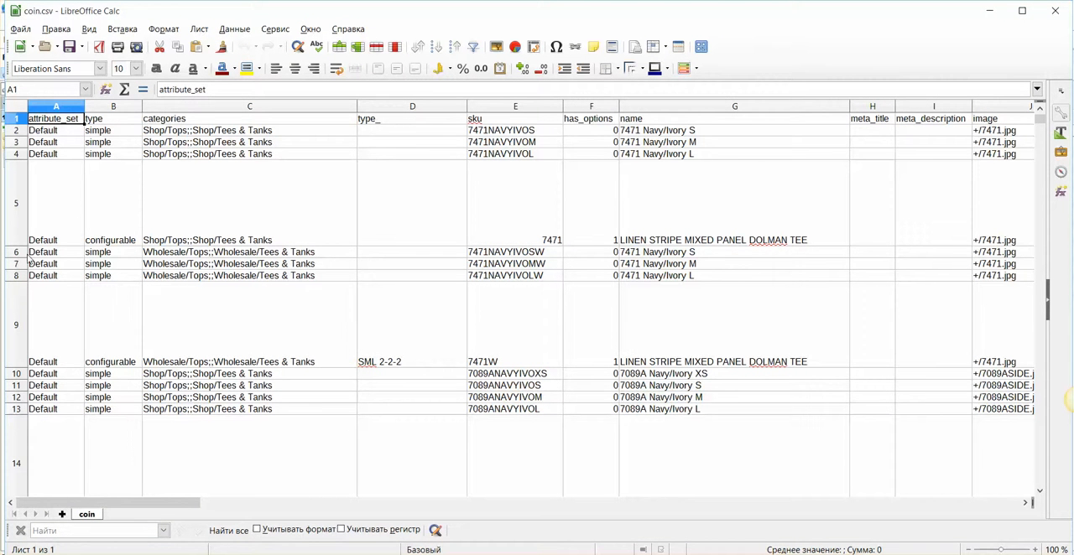
{"action": "mouse_move", "coordinate": [118, 501]}
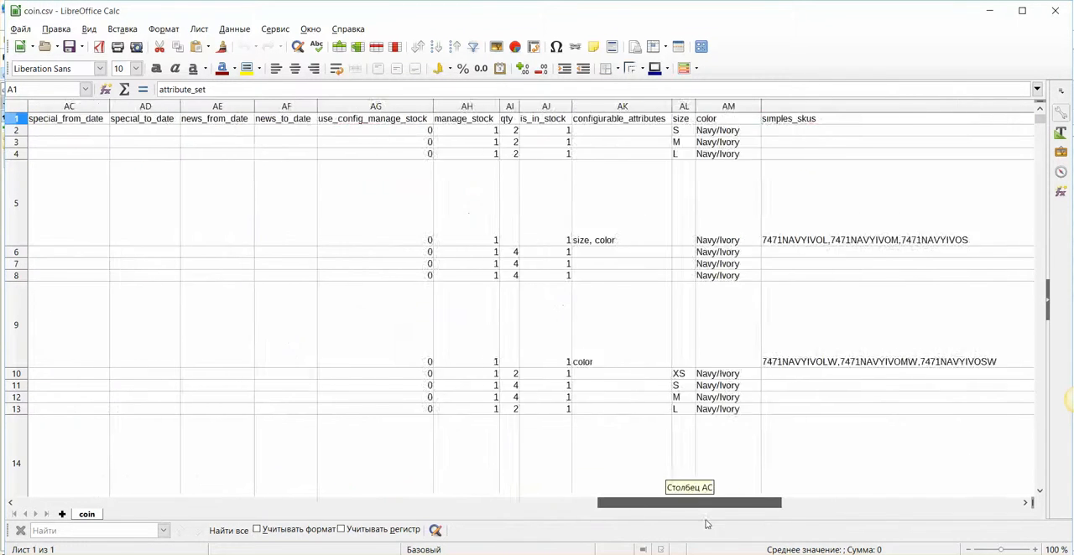
{"action": "scroll", "scroll_direction": "right", "scroll_amount": 3}
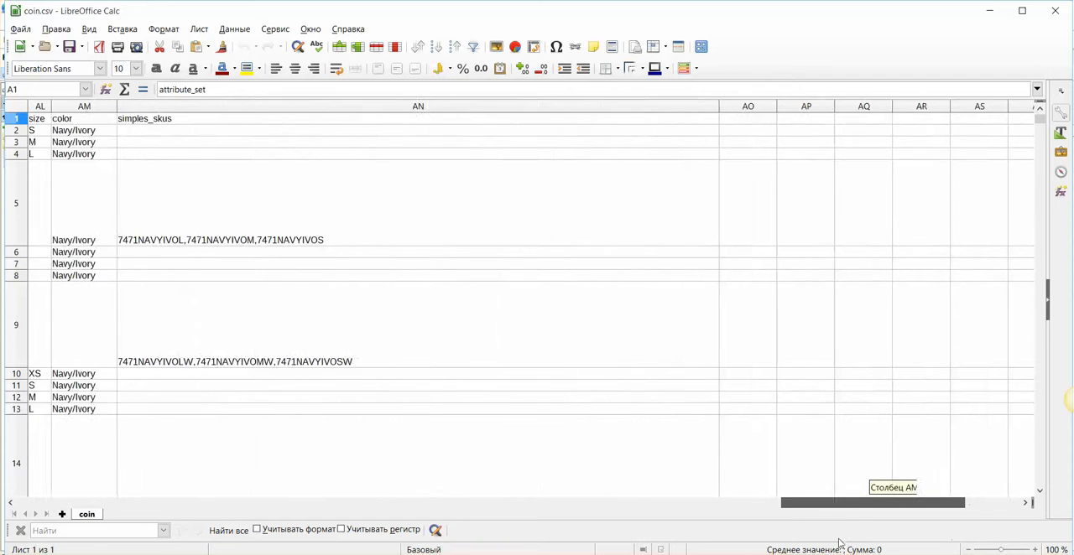
{"action": "scroll", "scroll_direction": "left", "scroll_amount": 3}
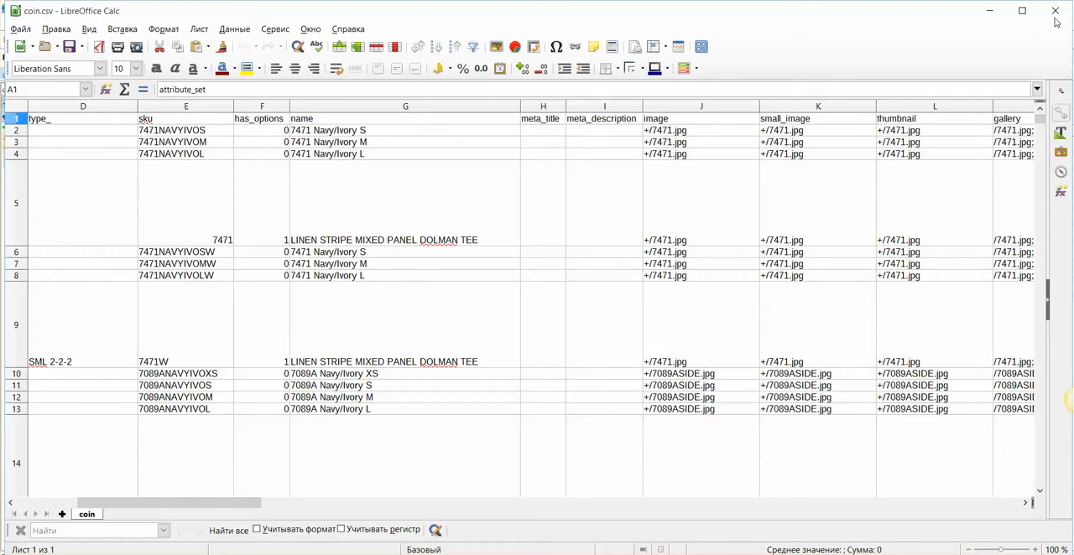
{"action": "mouse_move", "coordinate": [1055, 11]}
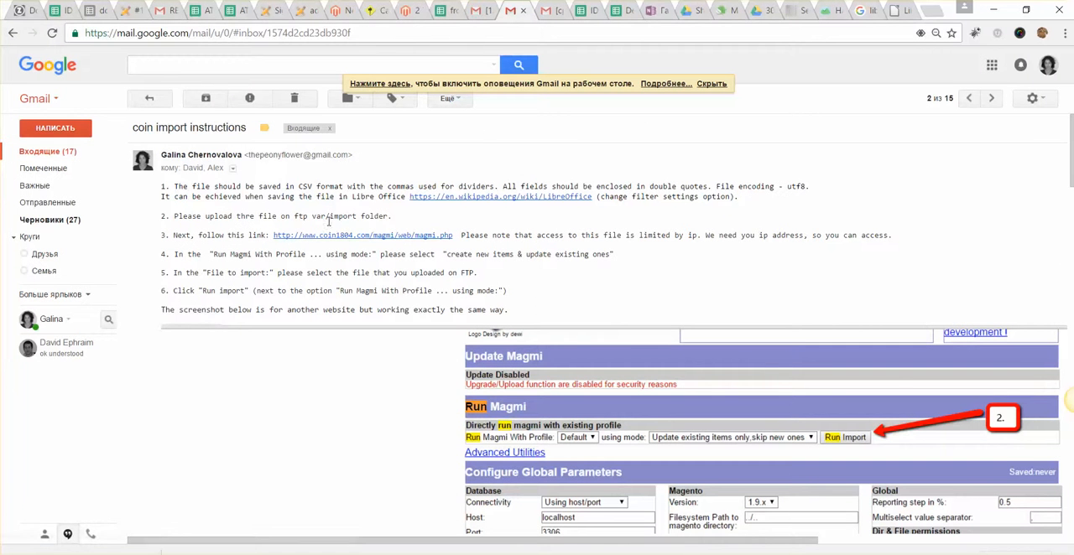
Step: Highlight the word 'var' in step 2 of the coin import instructions email
{"action": "double_click", "coordinate": [319, 216]}
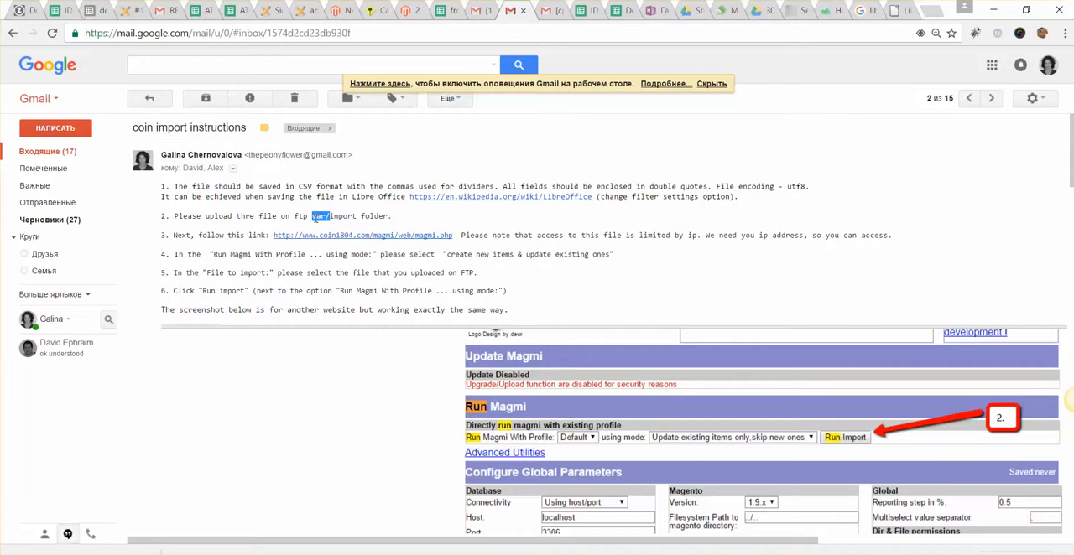
{"action": "mouse_move", "coordinate": [362, 235]}
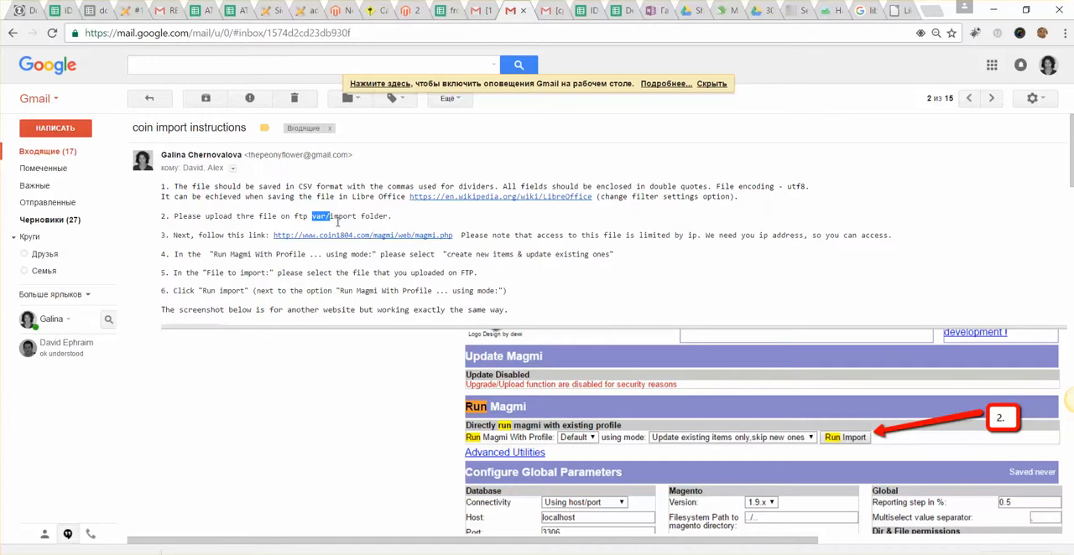
{"action": "mouse_move", "coordinate": [321, 228]}
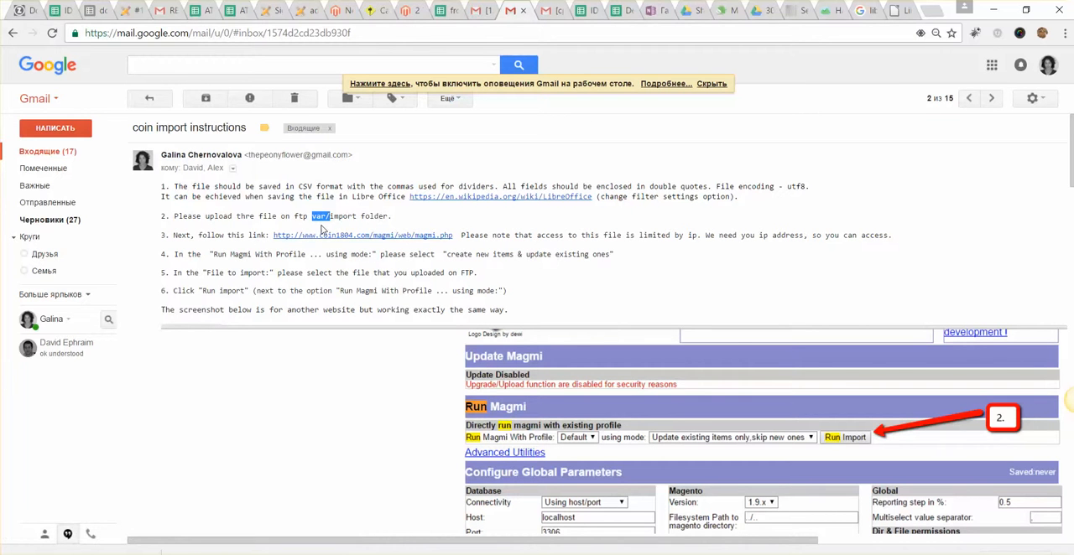
{"action": "mouse_move", "coordinate": [319, 239]}
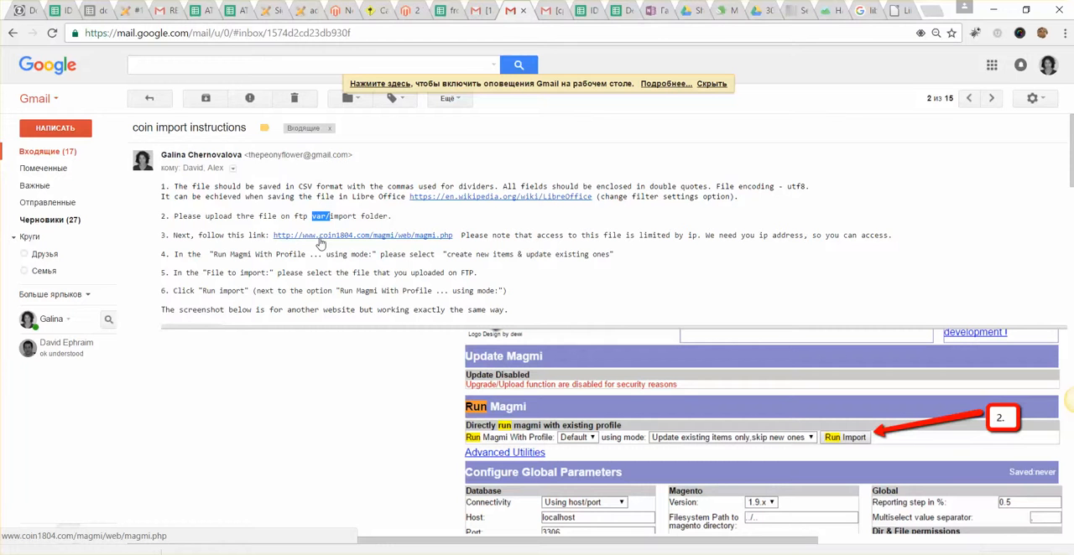
{"action": "mouse_move", "coordinate": [326, 244]}
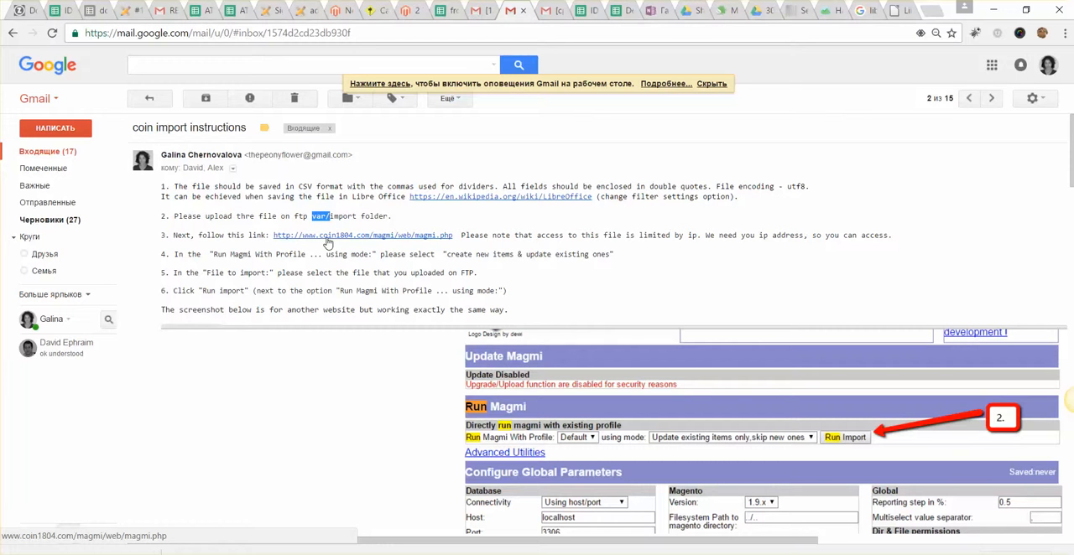
{"action": "mouse_move", "coordinate": [445, 331]}
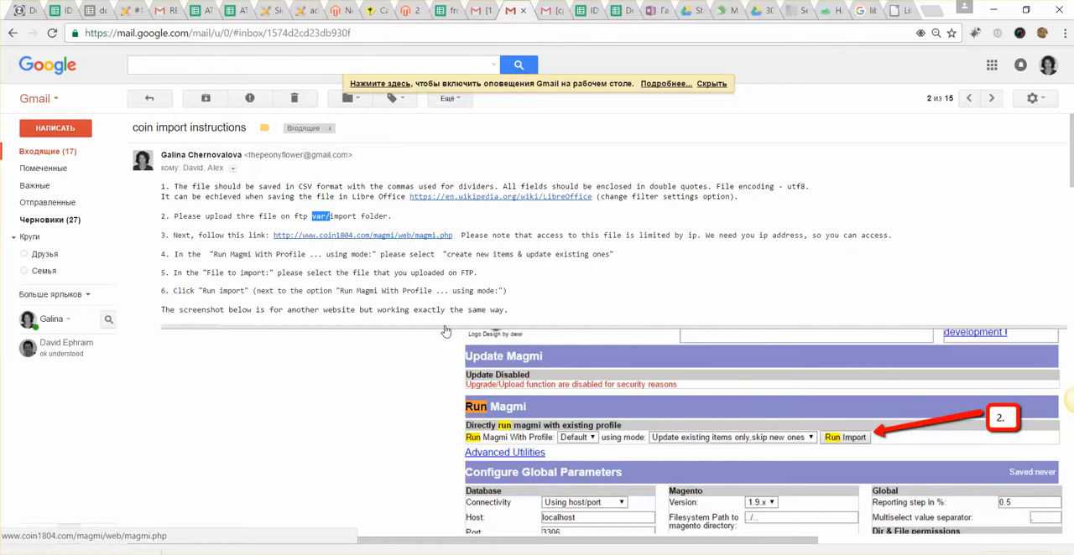
{"action": "mouse_move", "coordinate": [632, 517]}
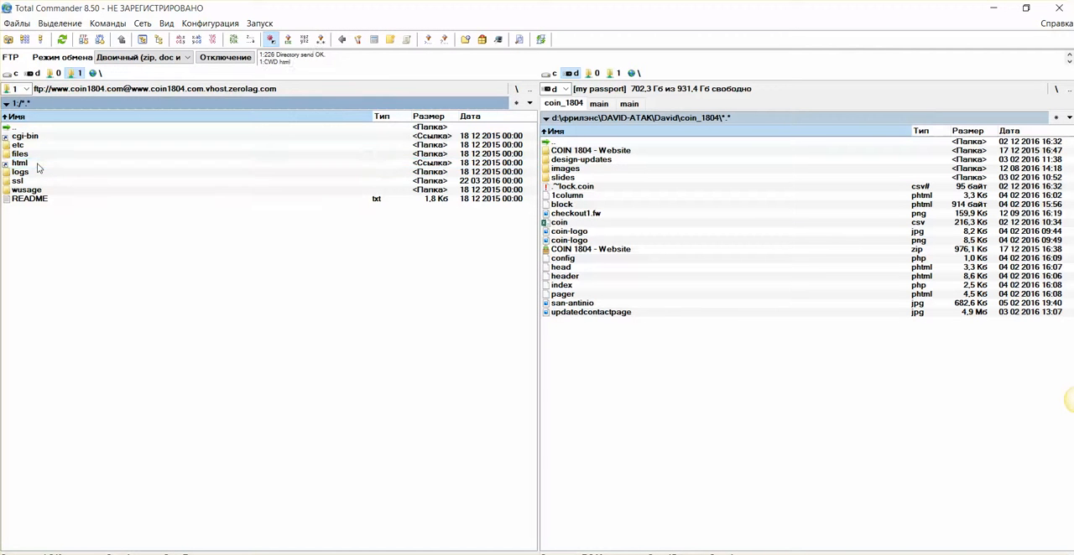
Step: Browse the FTP server through html and var into the import folder, then step back up
{"action": "double_click", "coordinate": [19, 162]}
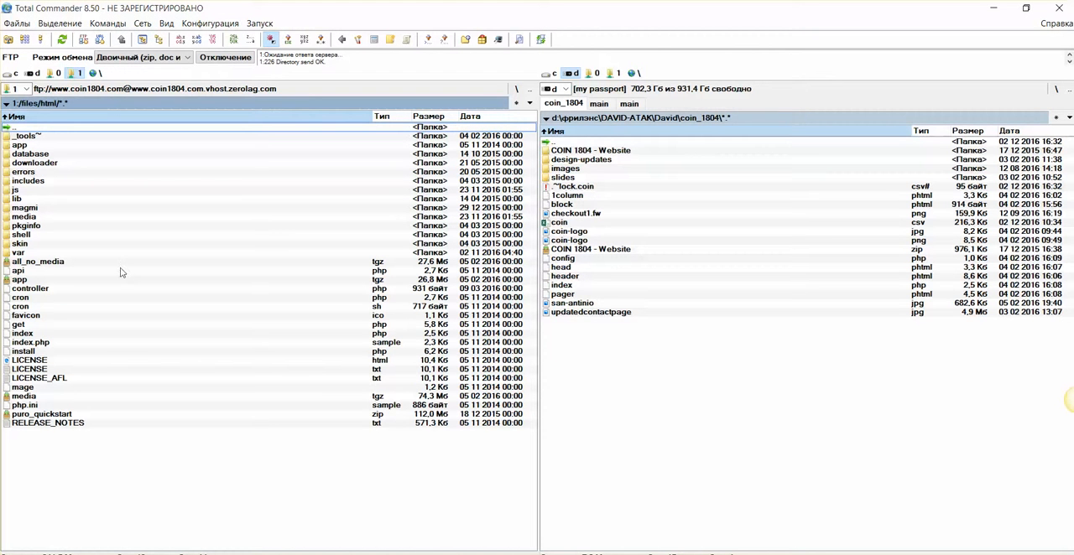
{"action": "mouse_move", "coordinate": [178, 258]}
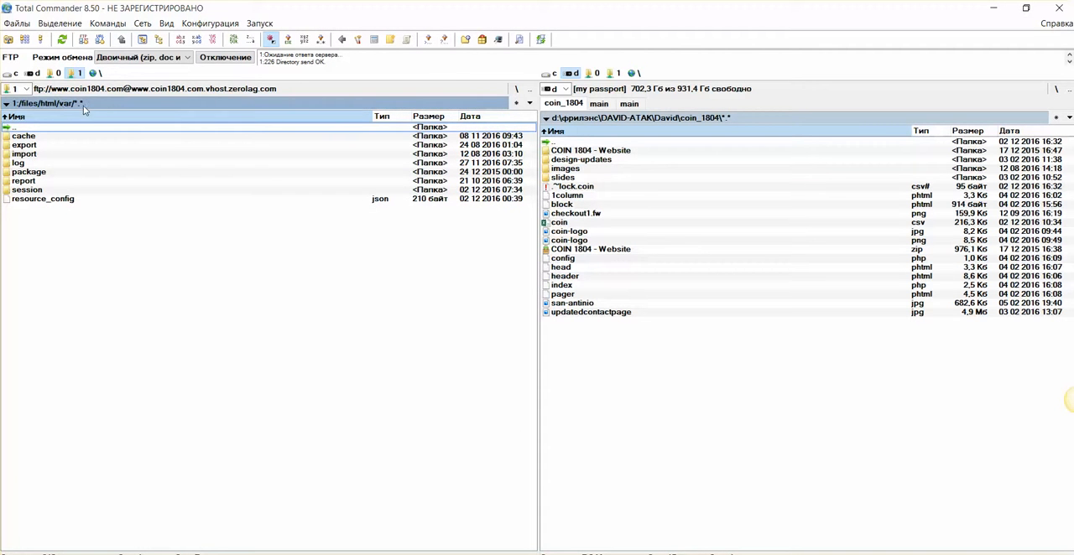
{"action": "double_click", "coordinate": [25, 153]}
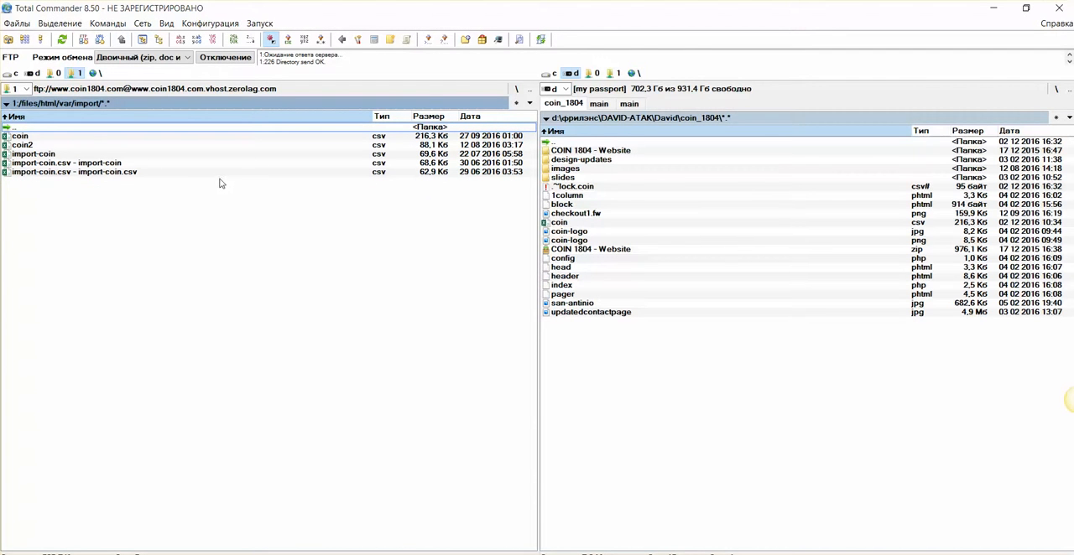
{"action": "mouse_move", "coordinate": [212, 190]}
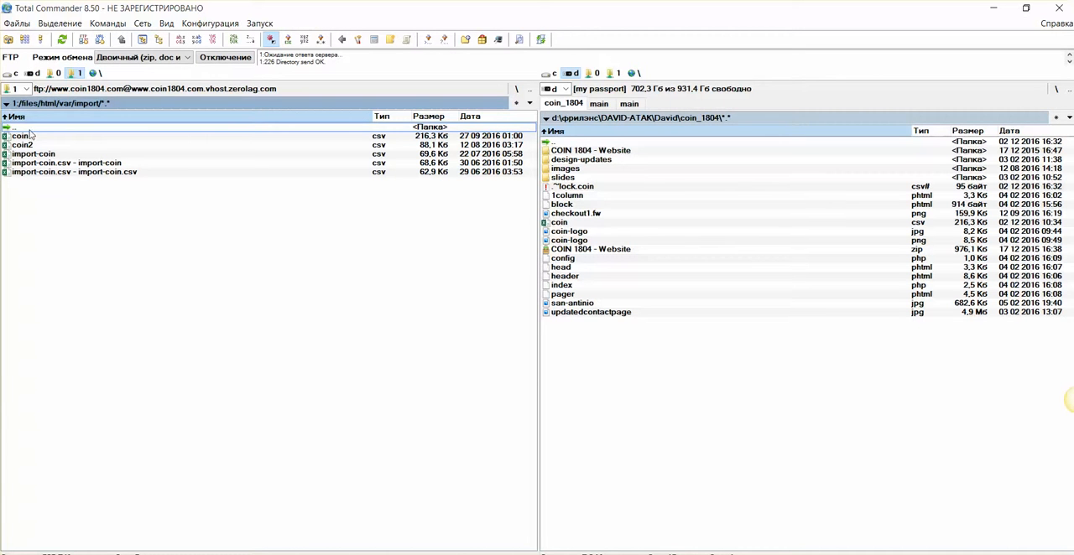
{"action": "double_click", "coordinate": [14, 126]}
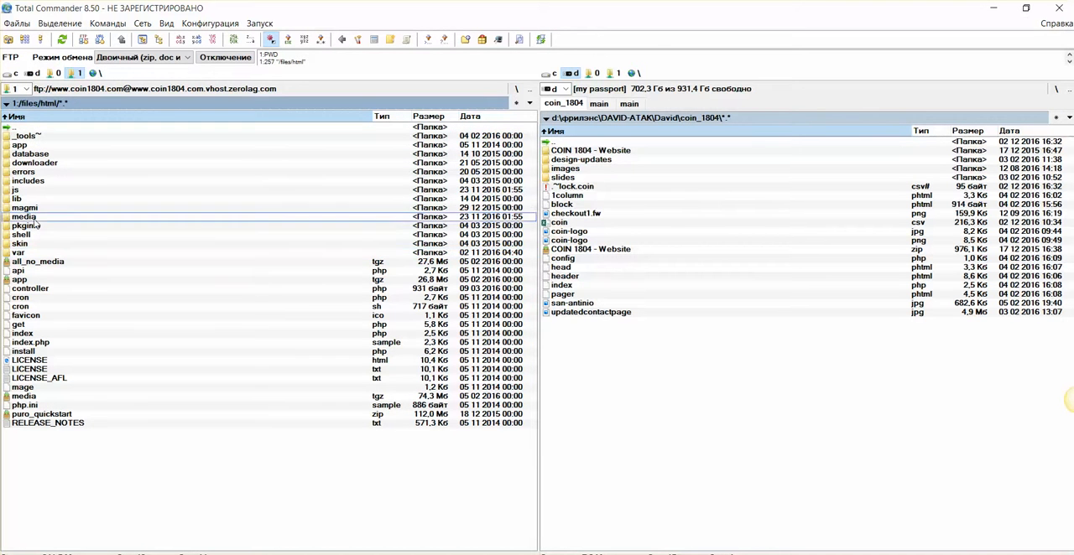
Step: Move up to the html directory in the FTP panel
{"action": "double_click", "coordinate": [24, 217]}
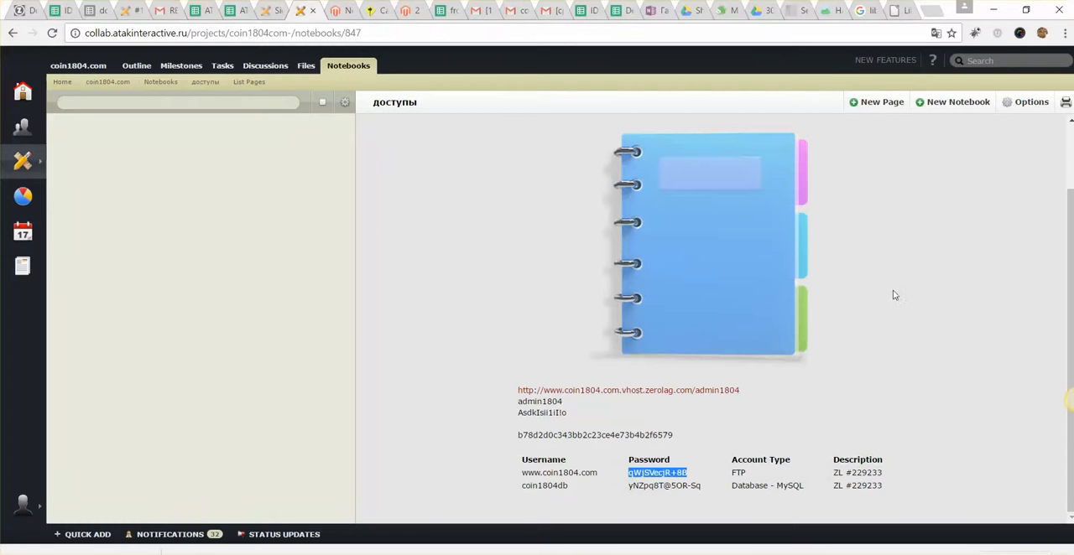
Step: Switch to the Gmail tab with the coin import instructions email
{"action": "left_click", "coordinate": [510, 10]}
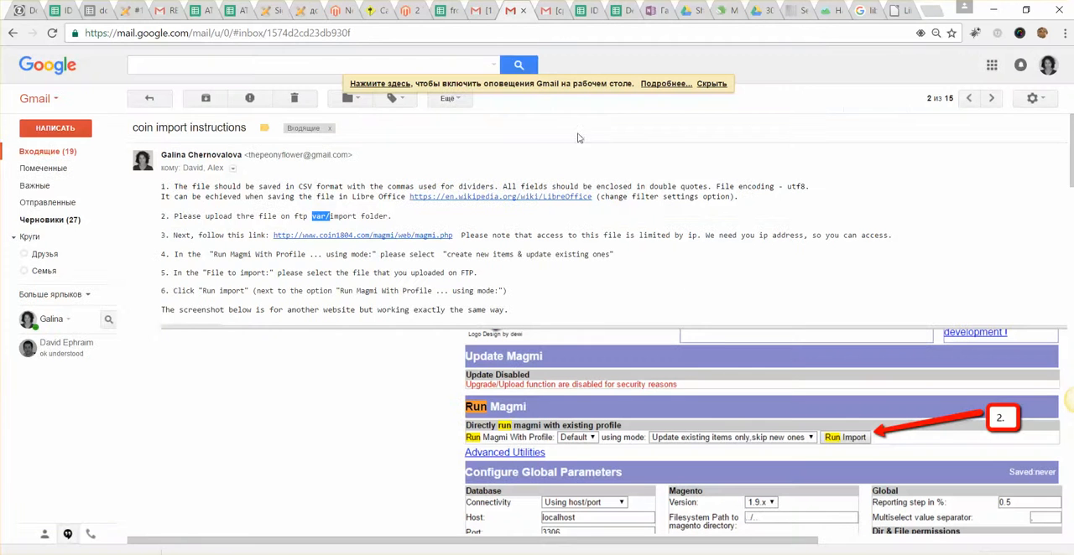
{"action": "mouse_move", "coordinate": [734, 321]}
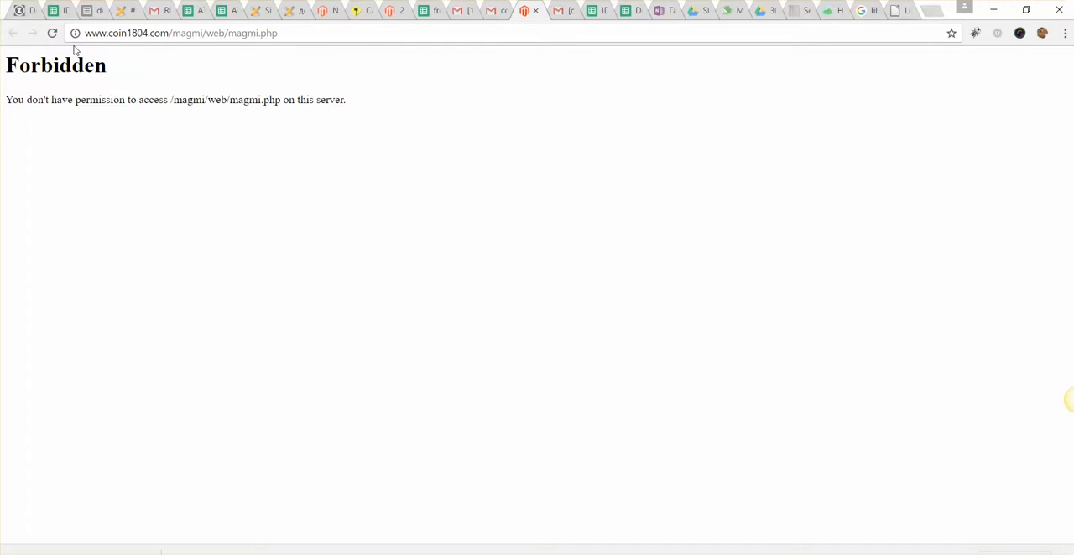
{"action": "mouse_move", "coordinate": [159, 195]}
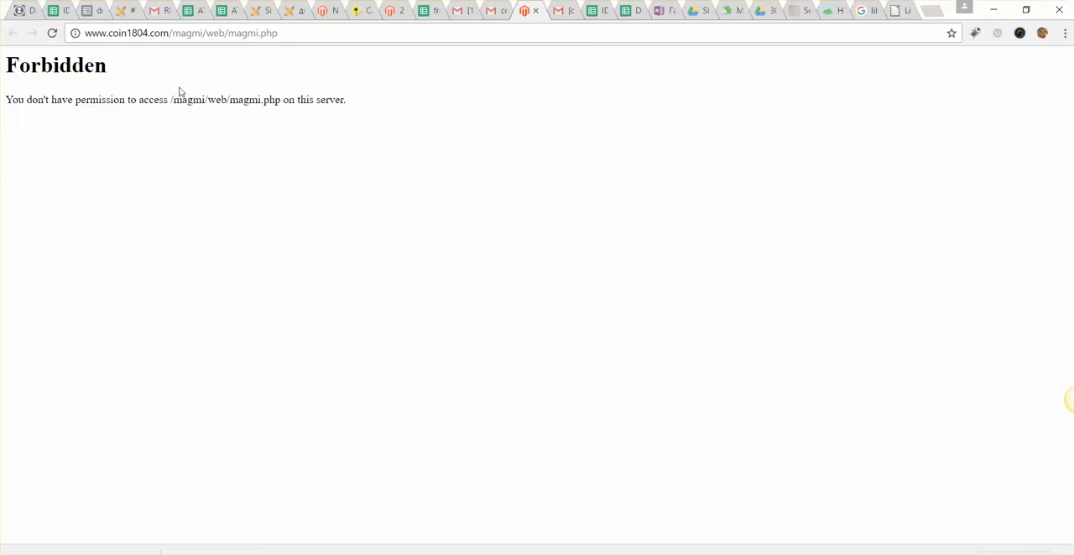
{"action": "mouse_move", "coordinate": [618, 312]}
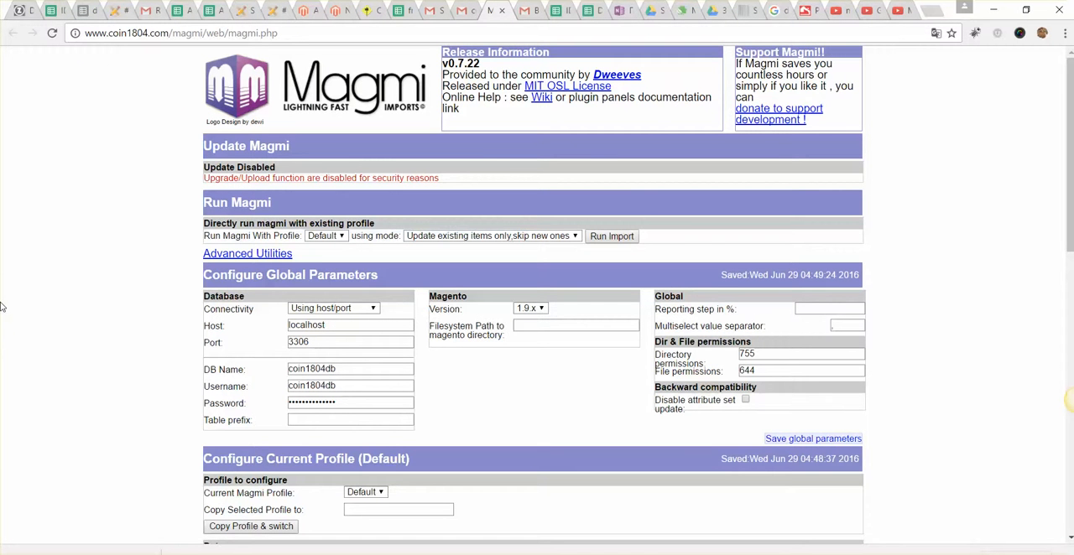
{"action": "mouse_move", "coordinate": [63, 361]}
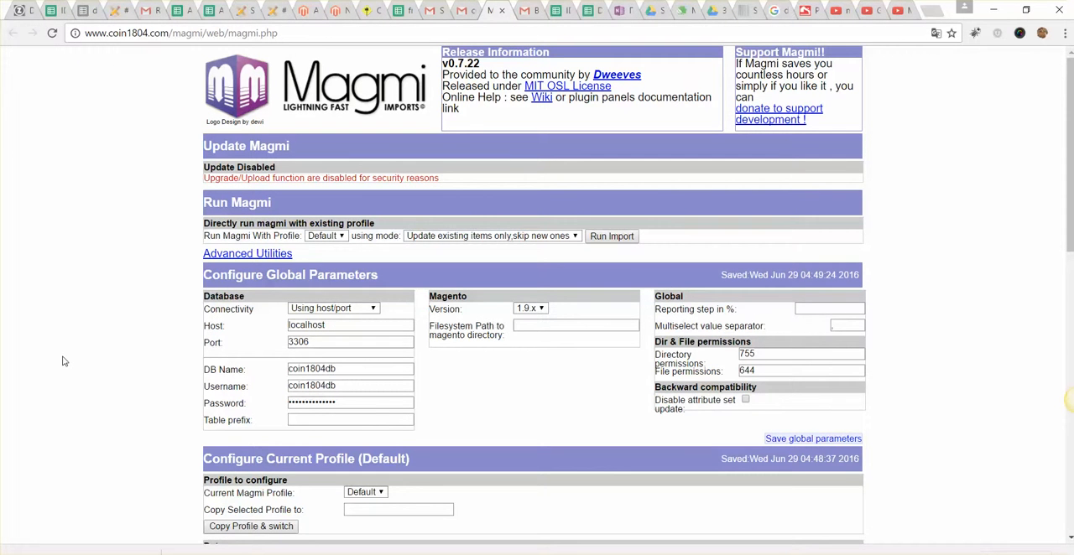
{"action": "mouse_move", "coordinate": [25, 320]}
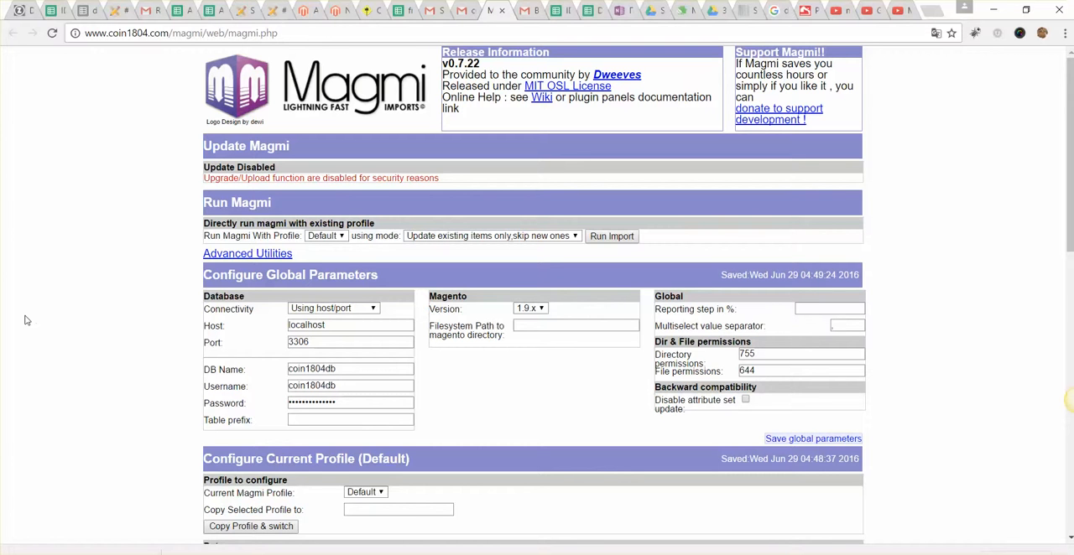
{"action": "mouse_move", "coordinate": [67, 151]}
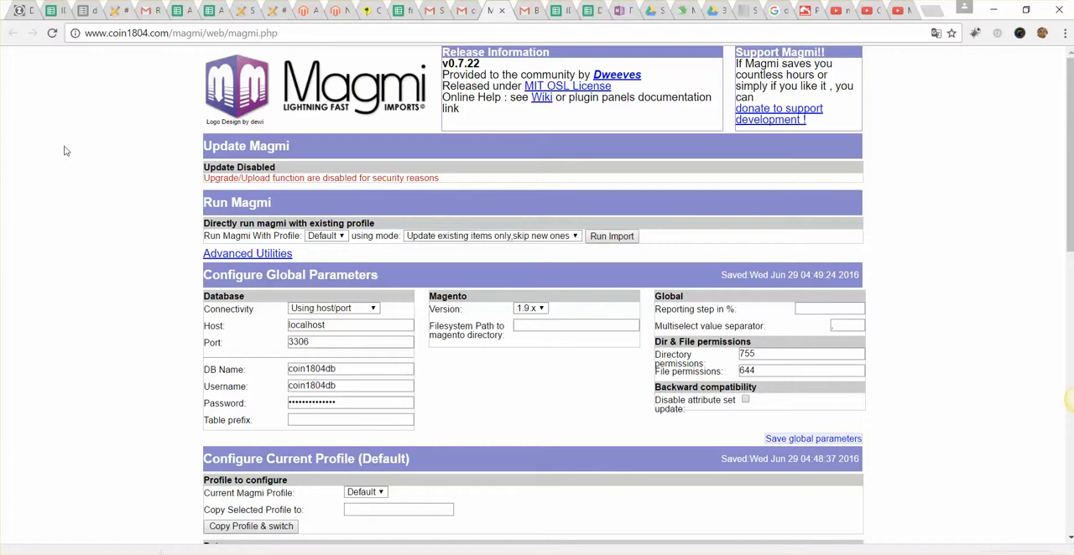
{"action": "mouse_move", "coordinate": [95, 305]}
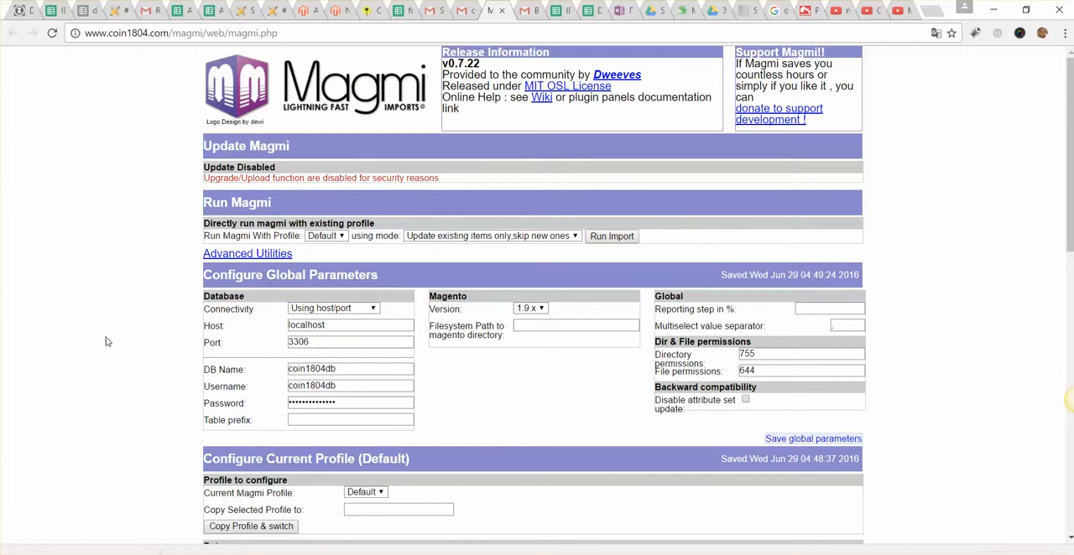
{"action": "scroll", "scroll_direction": "down", "scroll_amount": 3}
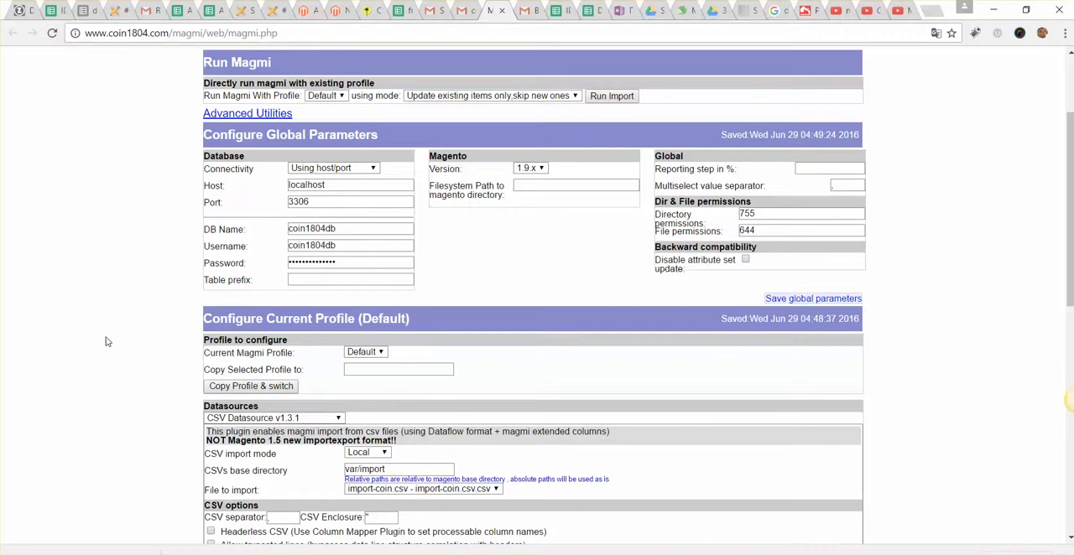
{"action": "scroll", "scroll_direction": "down", "scroll_amount": 3}
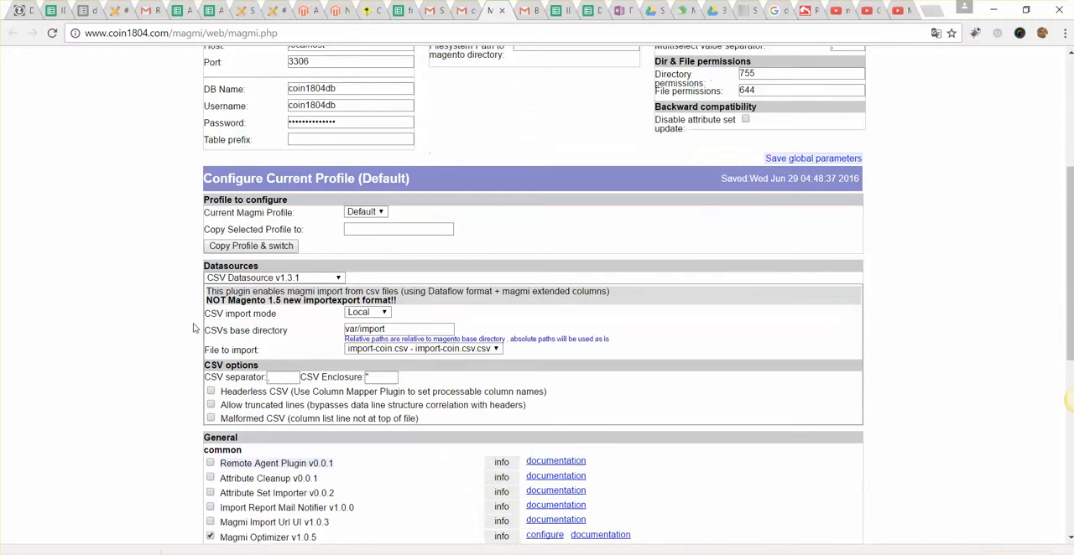
{"action": "mouse_move", "coordinate": [199, 301]}
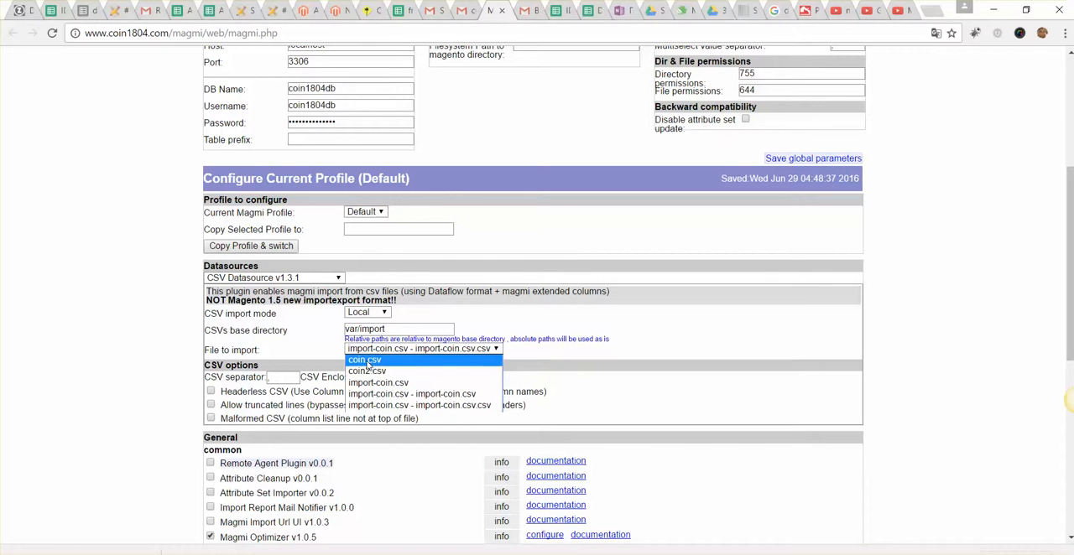
{"action": "mouse_move", "coordinate": [367, 371]}
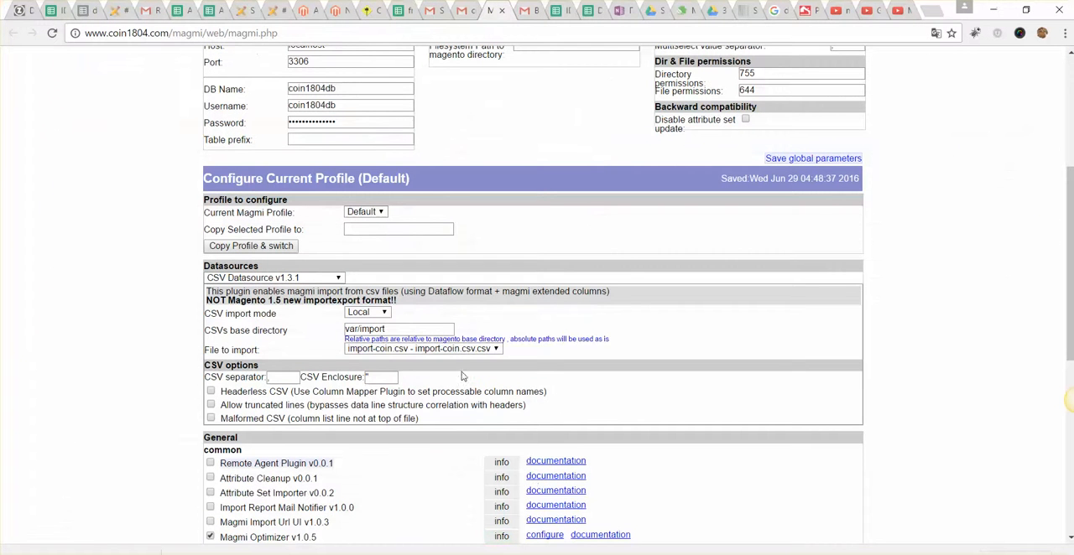
{"action": "left_click", "coordinate": [495, 349]}
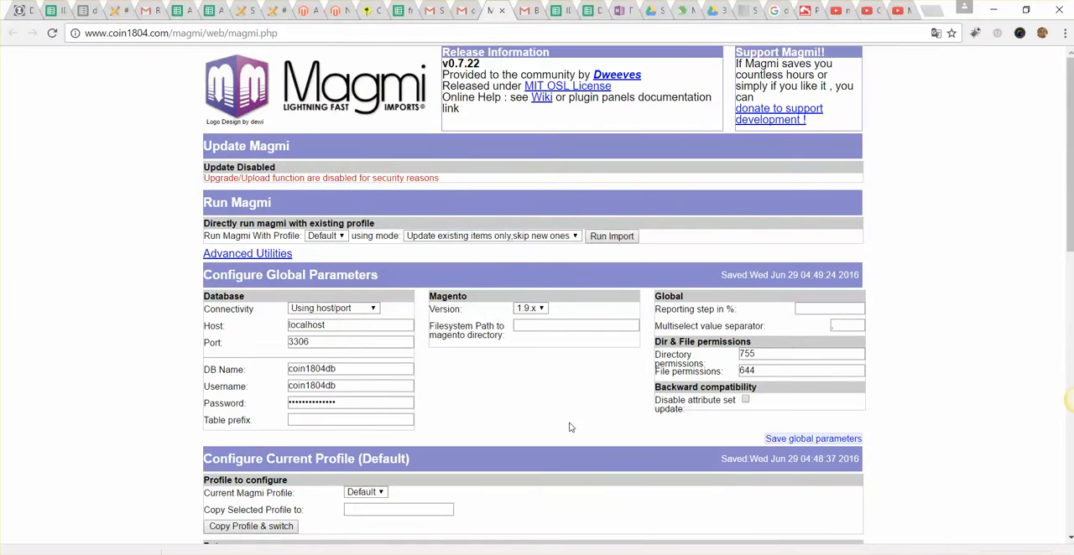
Step: Show the 'using mode' dropdown listing the three Magmi import modes
{"action": "left_click", "coordinate": [491, 236]}
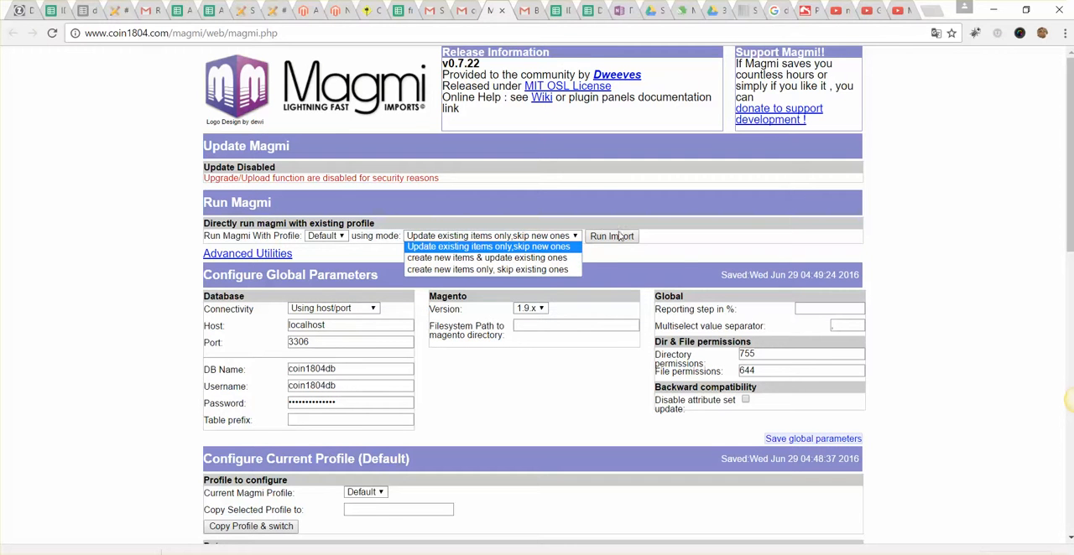
{"action": "mouse_move", "coordinate": [671, 248]}
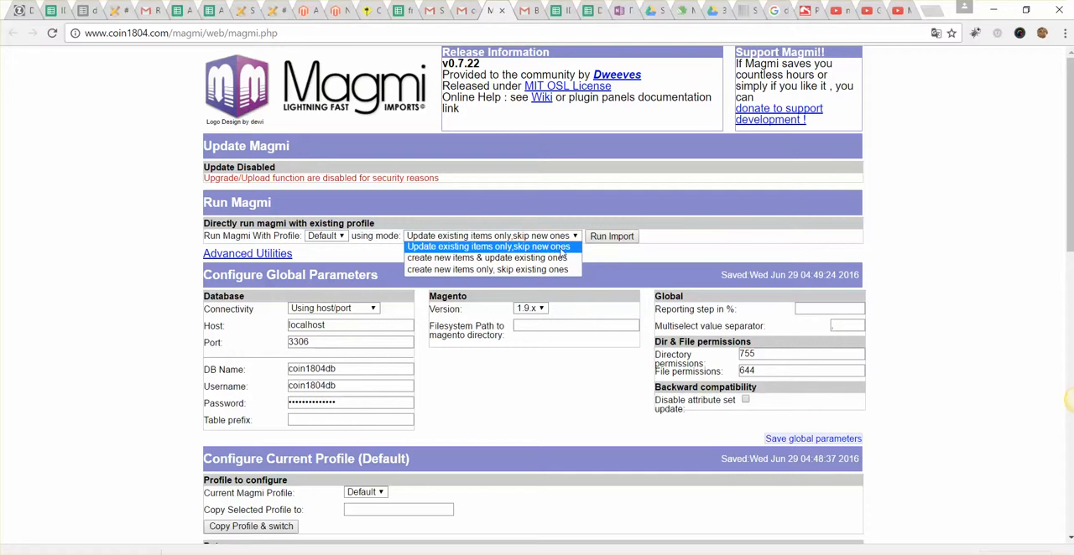
{"action": "mouse_move", "coordinate": [461, 269]}
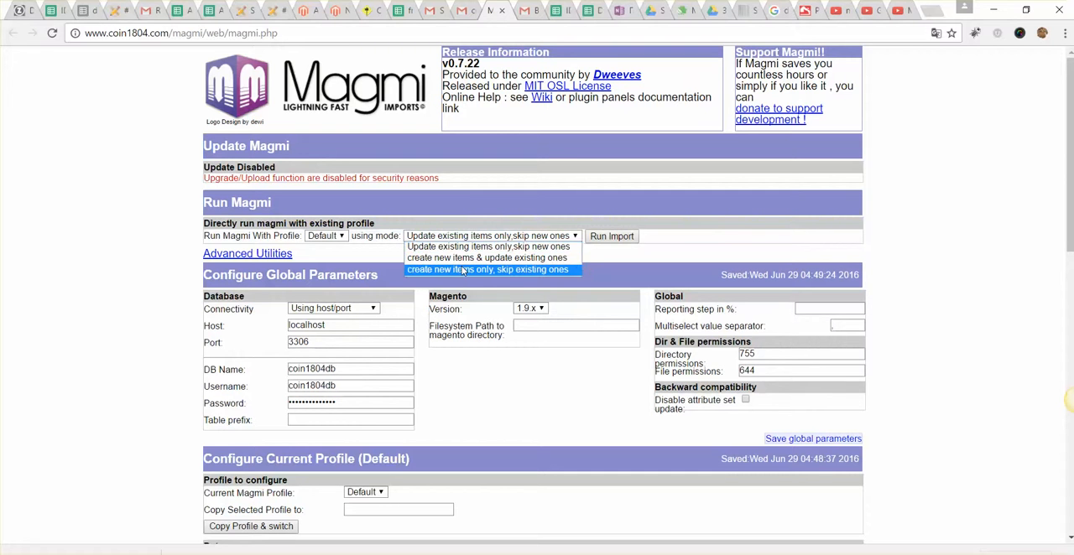
{"action": "mouse_move", "coordinate": [487, 257]}
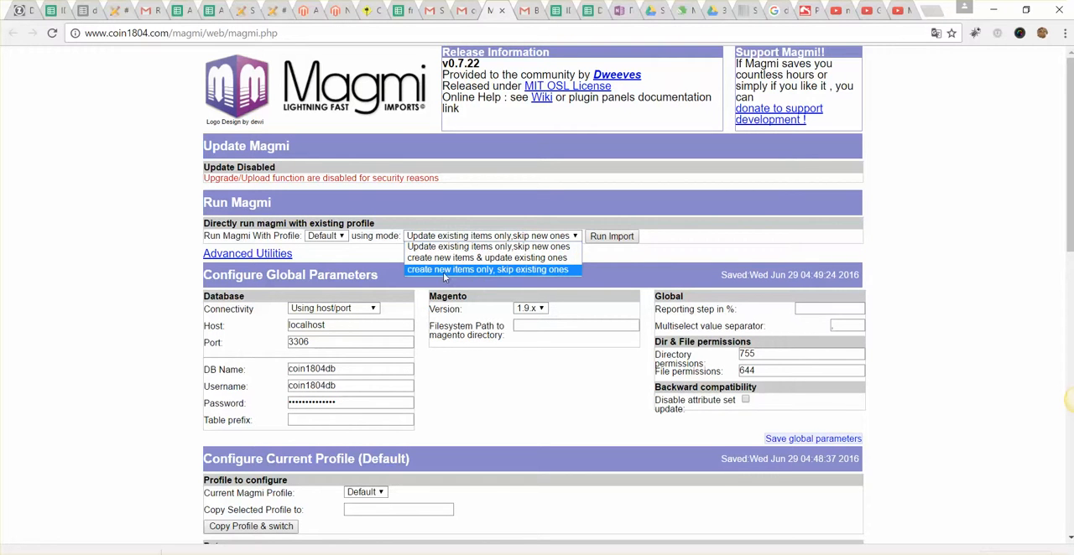
{"action": "mouse_move", "coordinate": [557, 274]}
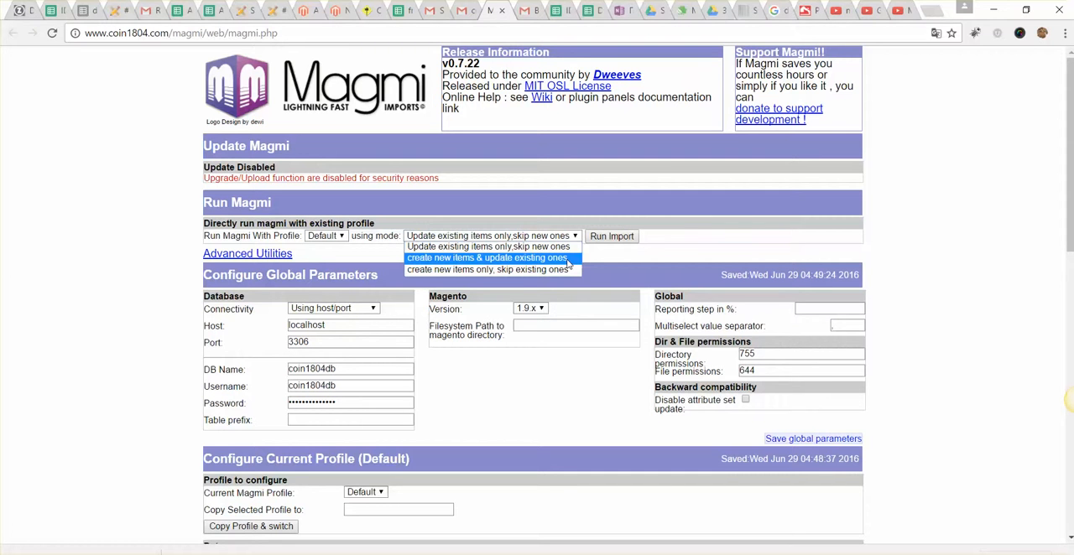
{"action": "mouse_move", "coordinate": [489, 269]}
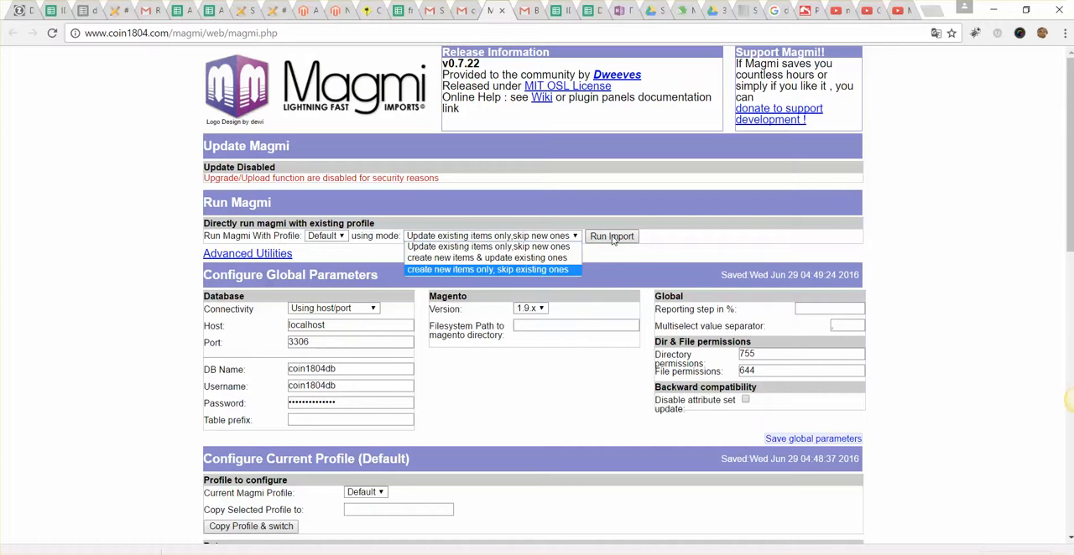
Step: Scroll to Datasources where coin.csv is set as the file to import
{"action": "scroll", "scroll_direction": "down", "scroll_amount": 3}
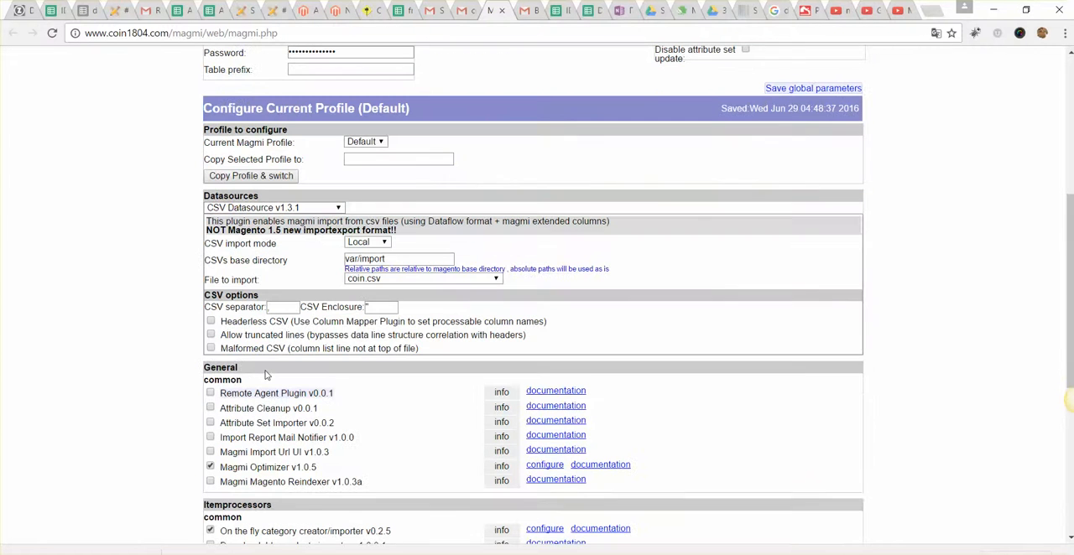
{"action": "mouse_move", "coordinate": [610, 354]}
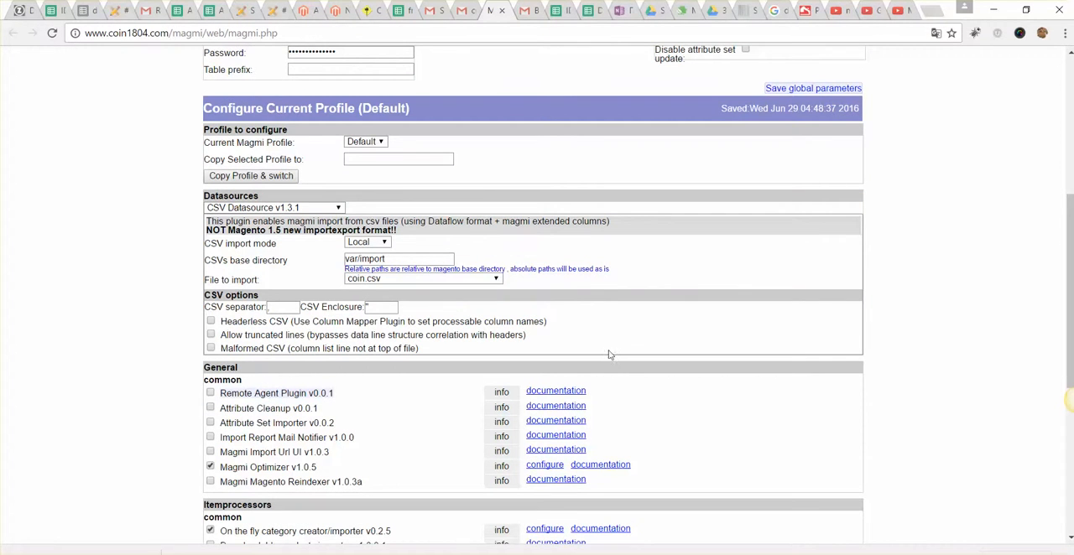
{"action": "mouse_move", "coordinate": [764, 537]}
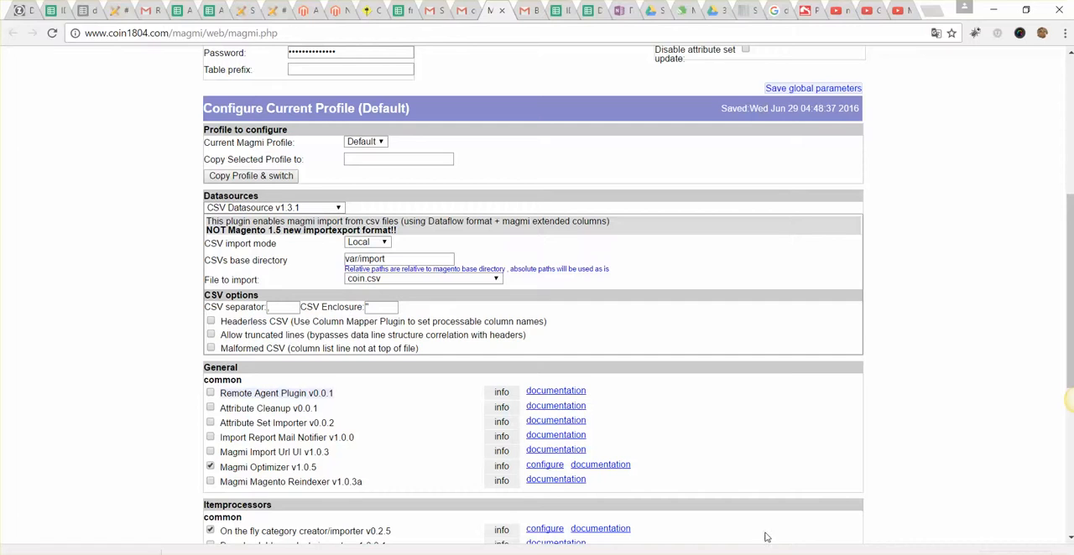